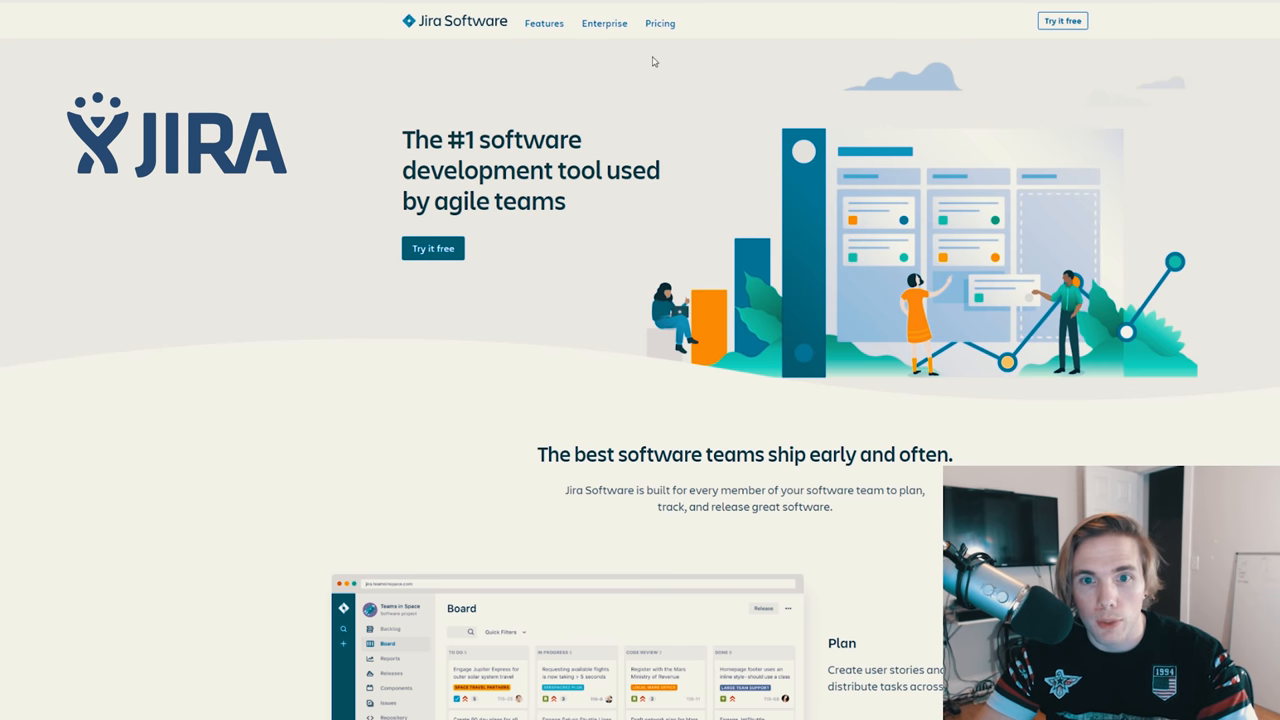
Open the Landing Page card's details from the To Do list, then close them
{"action": "scroll", "scroll_direction": "down", "scroll_amount": 3}
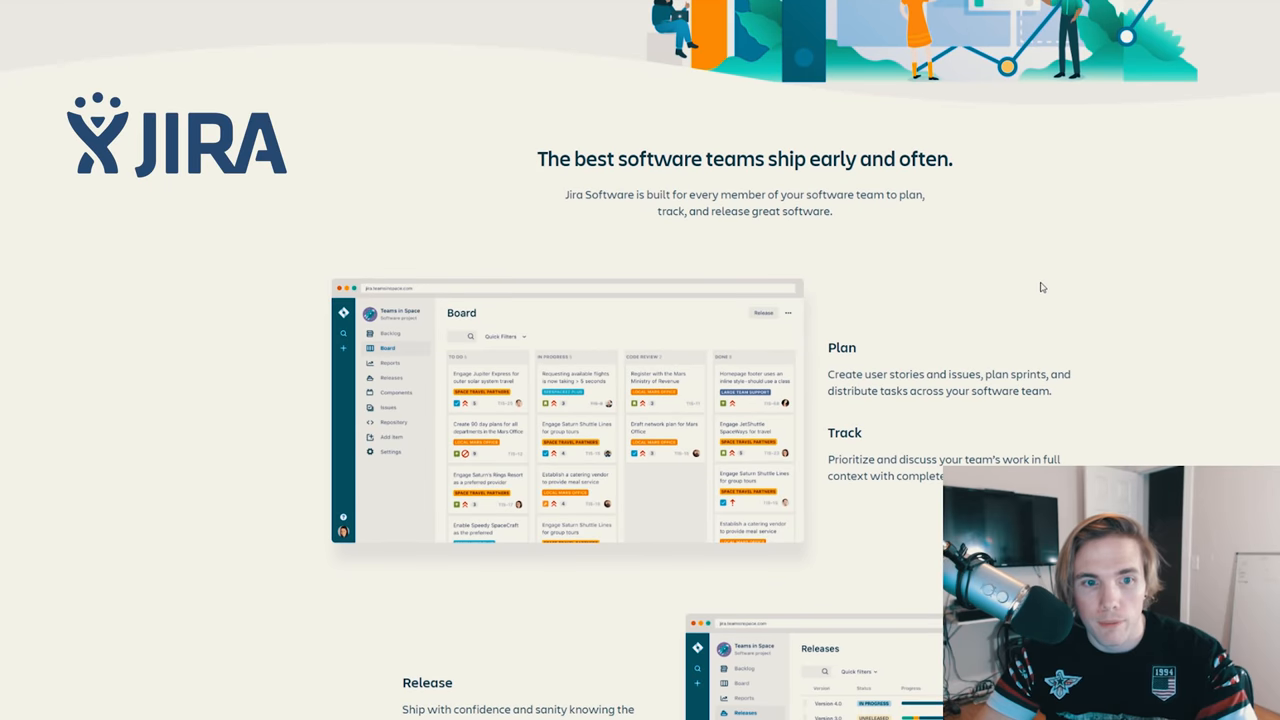
{"action": "mouse_move", "coordinate": [544, 318]}
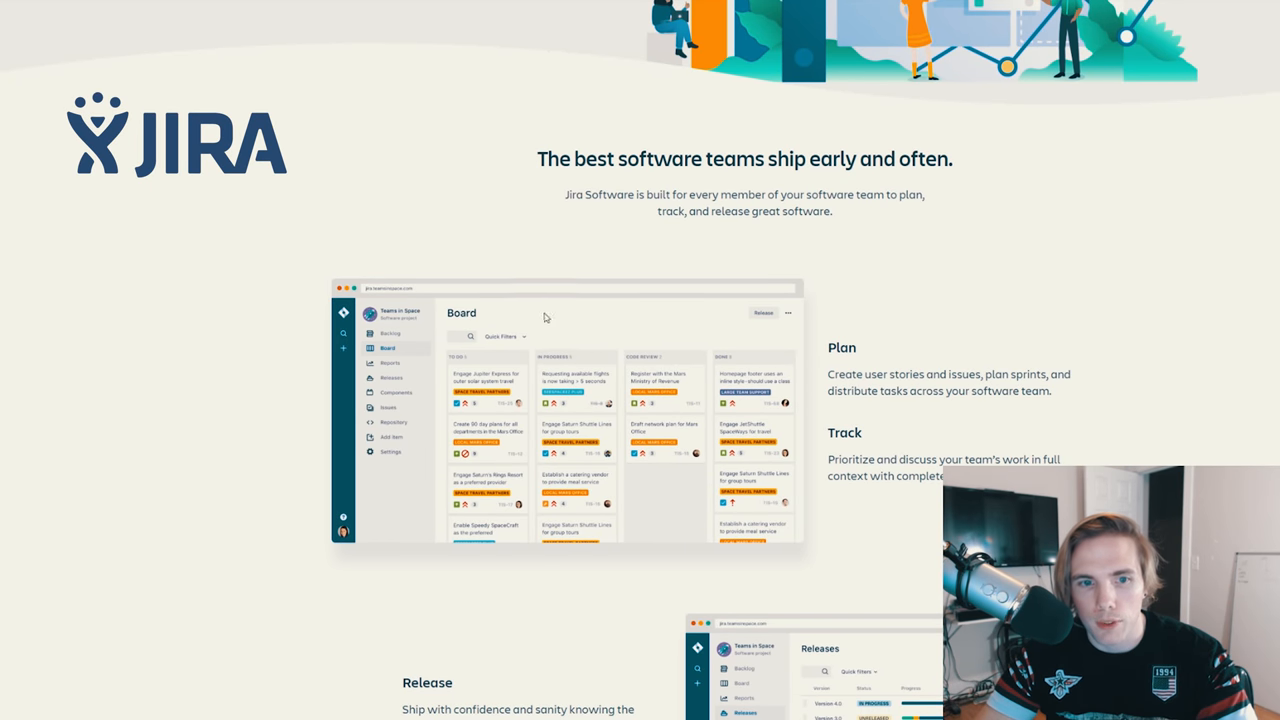
{"action": "mouse_move", "coordinate": [504, 464]}
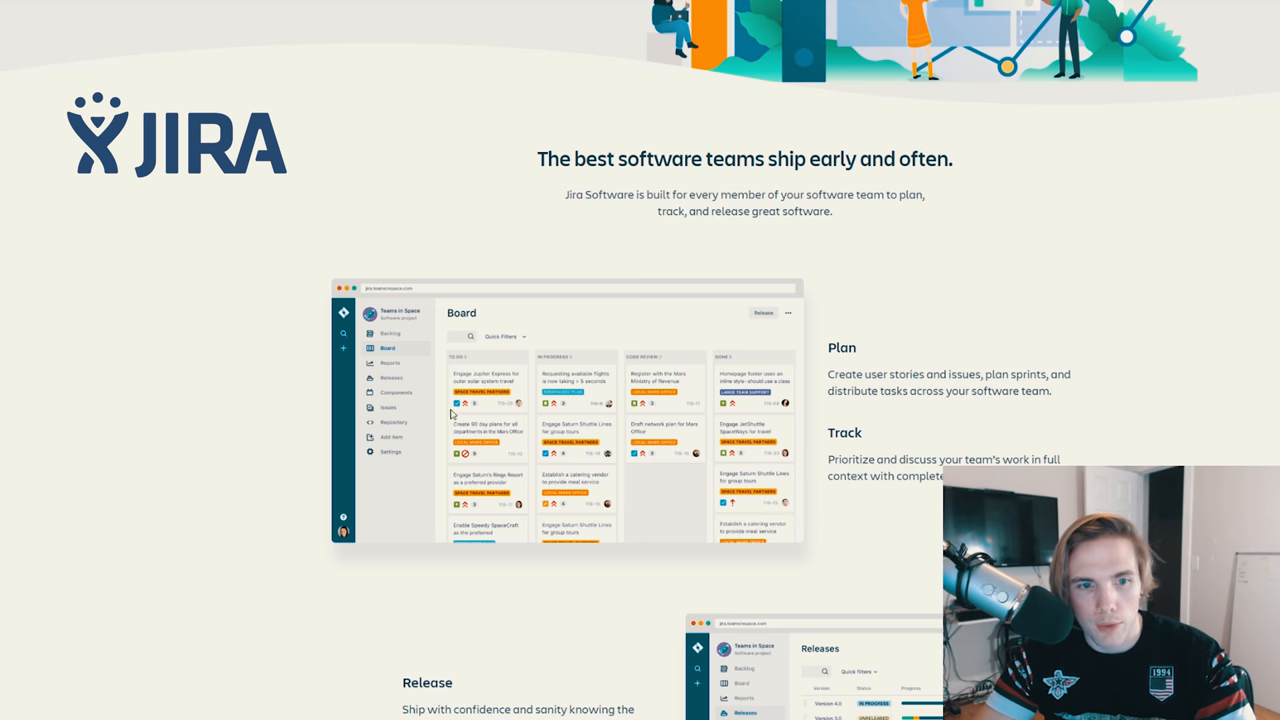
{"action": "mouse_move", "coordinate": [828, 488]}
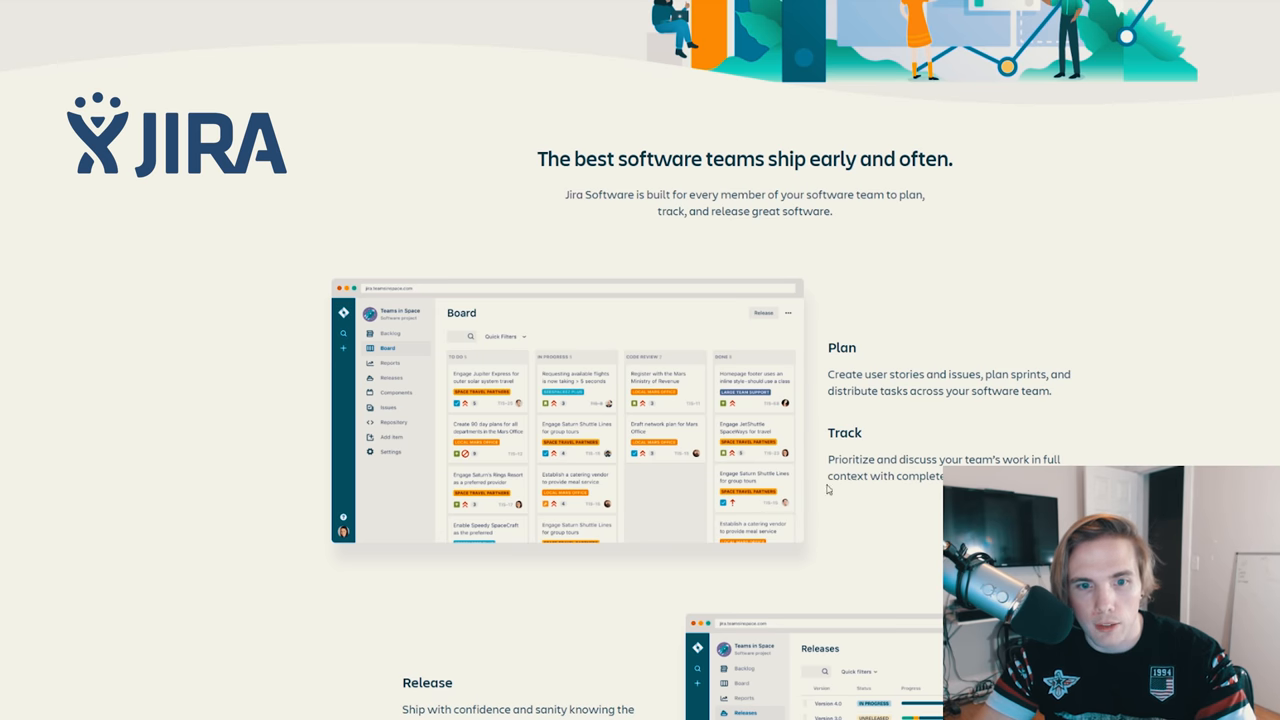
{"action": "mouse_move", "coordinate": [612, 350]}
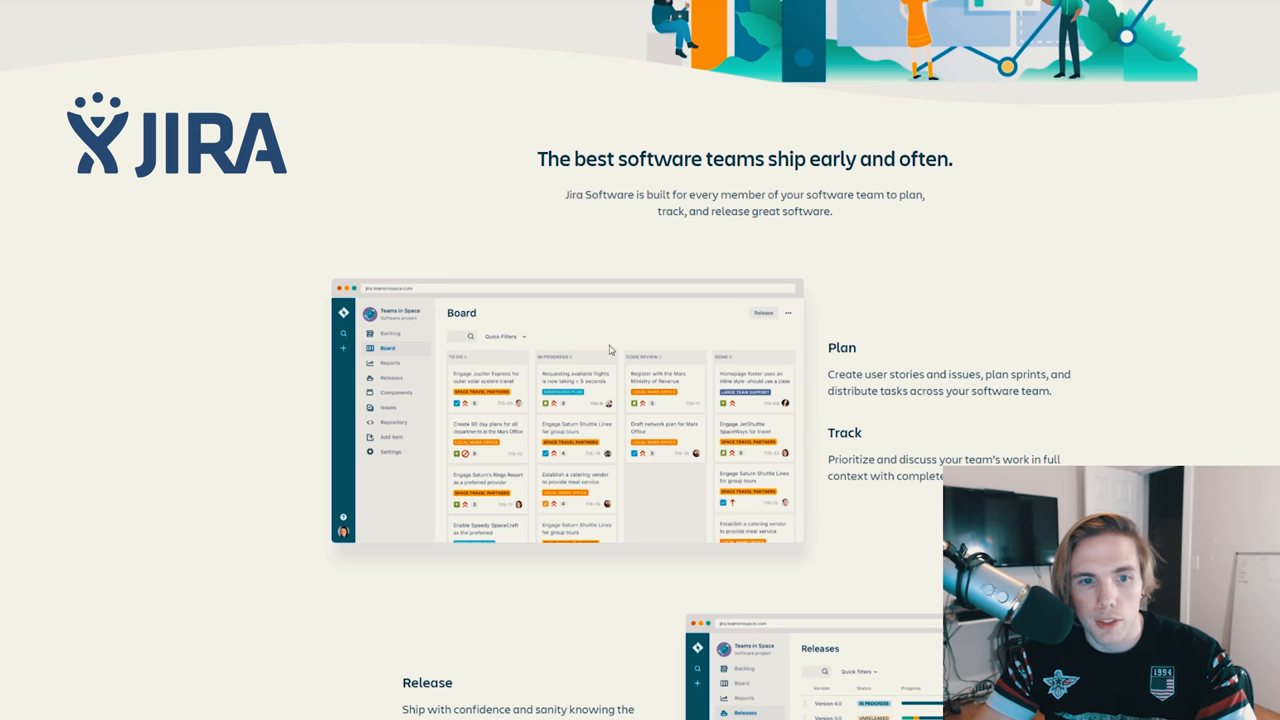
{"action": "mouse_move", "coordinate": [790, 344]}
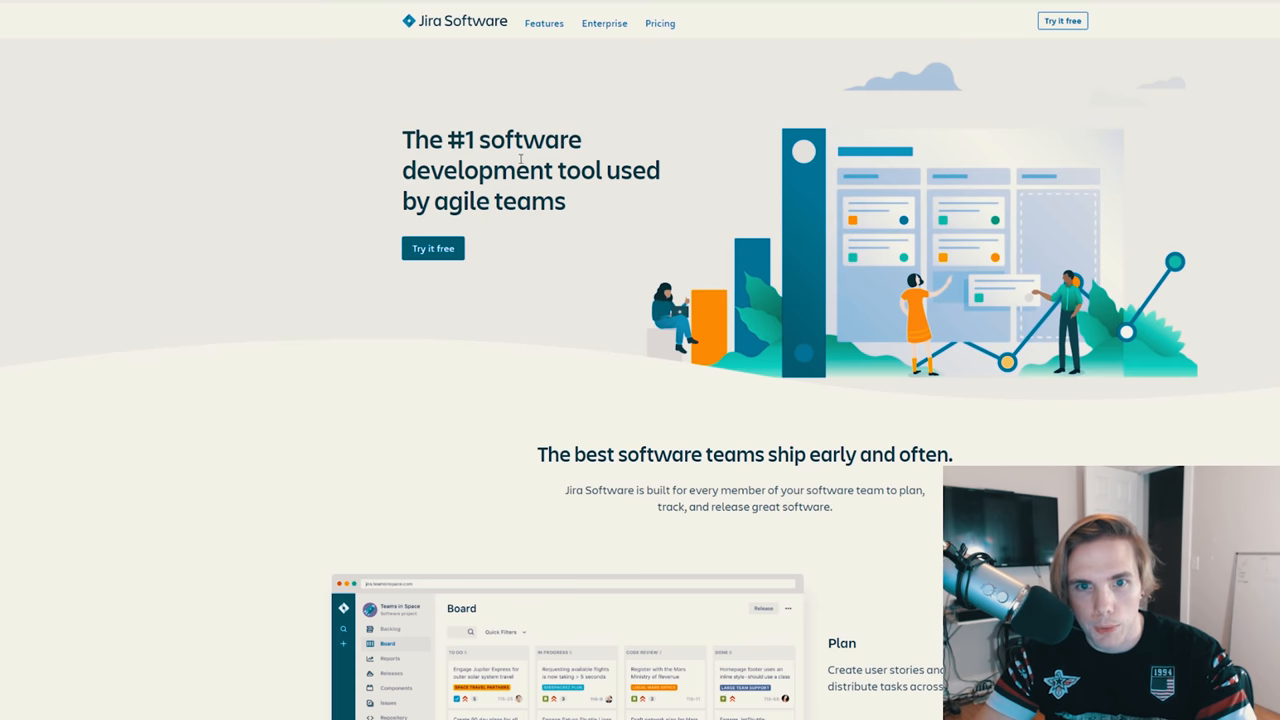
{"action": "mouse_move", "coordinate": [676, 312]}
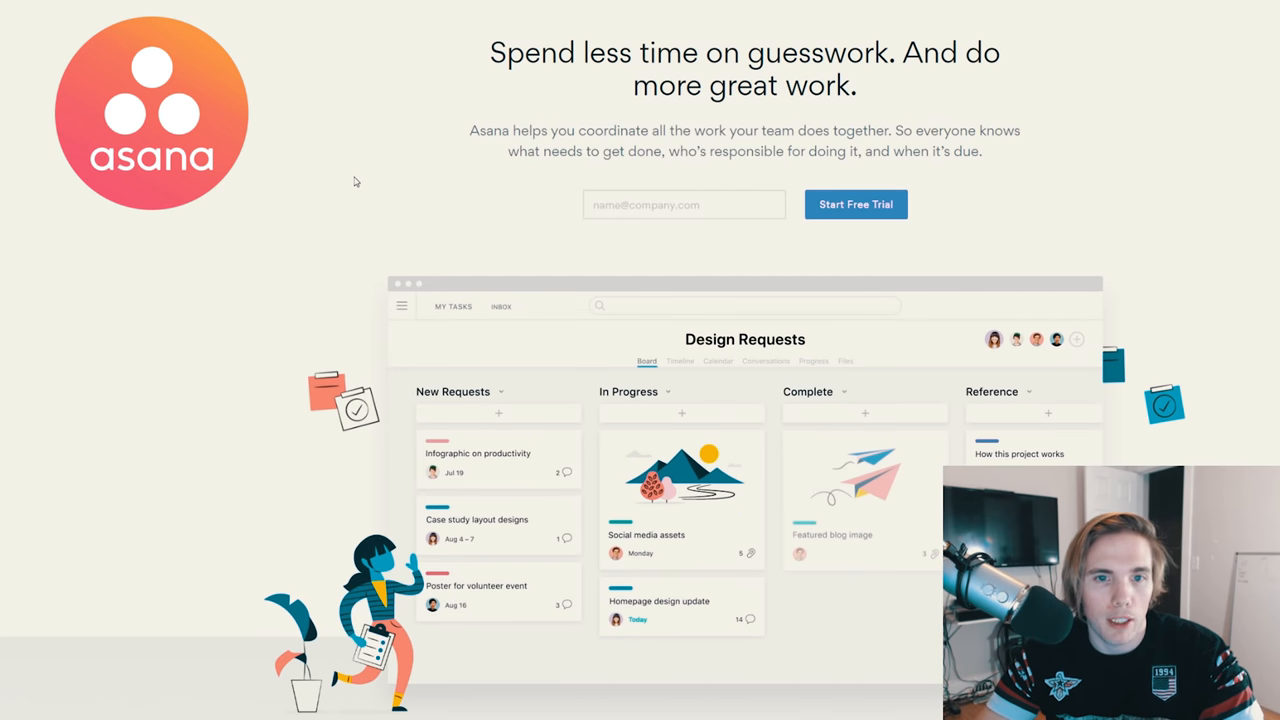
{"action": "scroll", "scroll_direction": "down", "scroll_amount": 3}
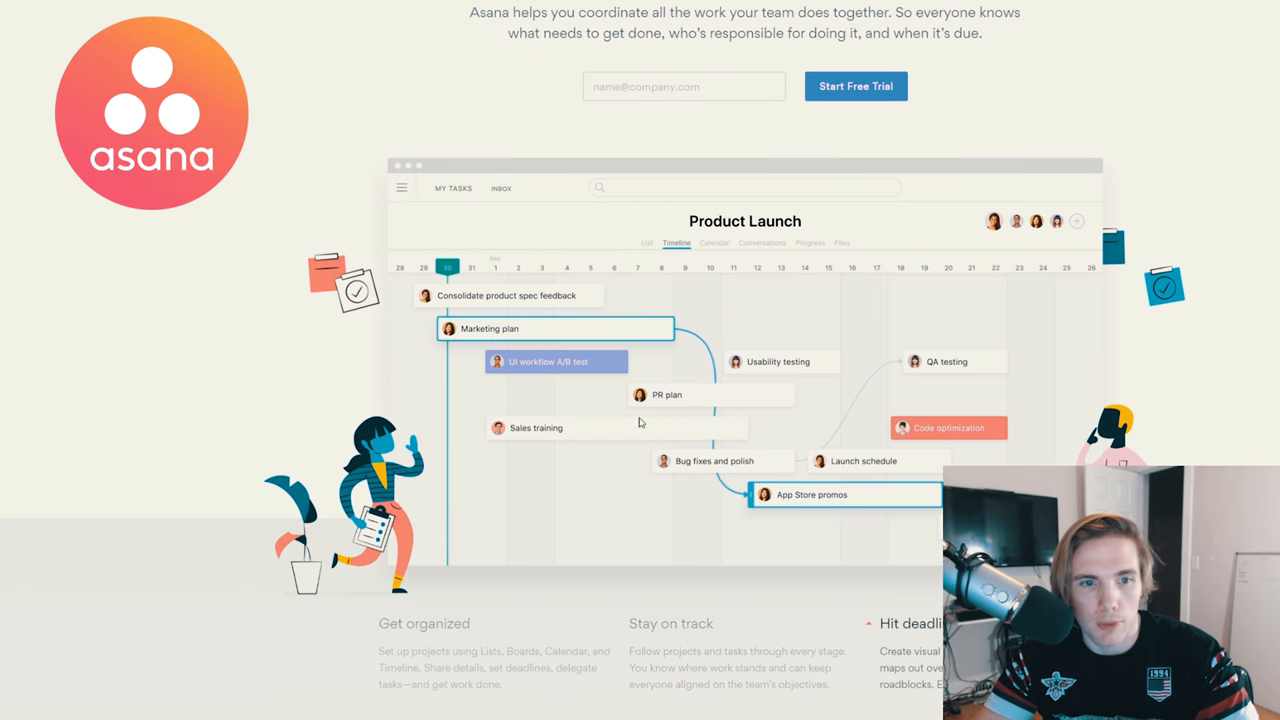
{"action": "mouse_move", "coordinate": [780, 452]}
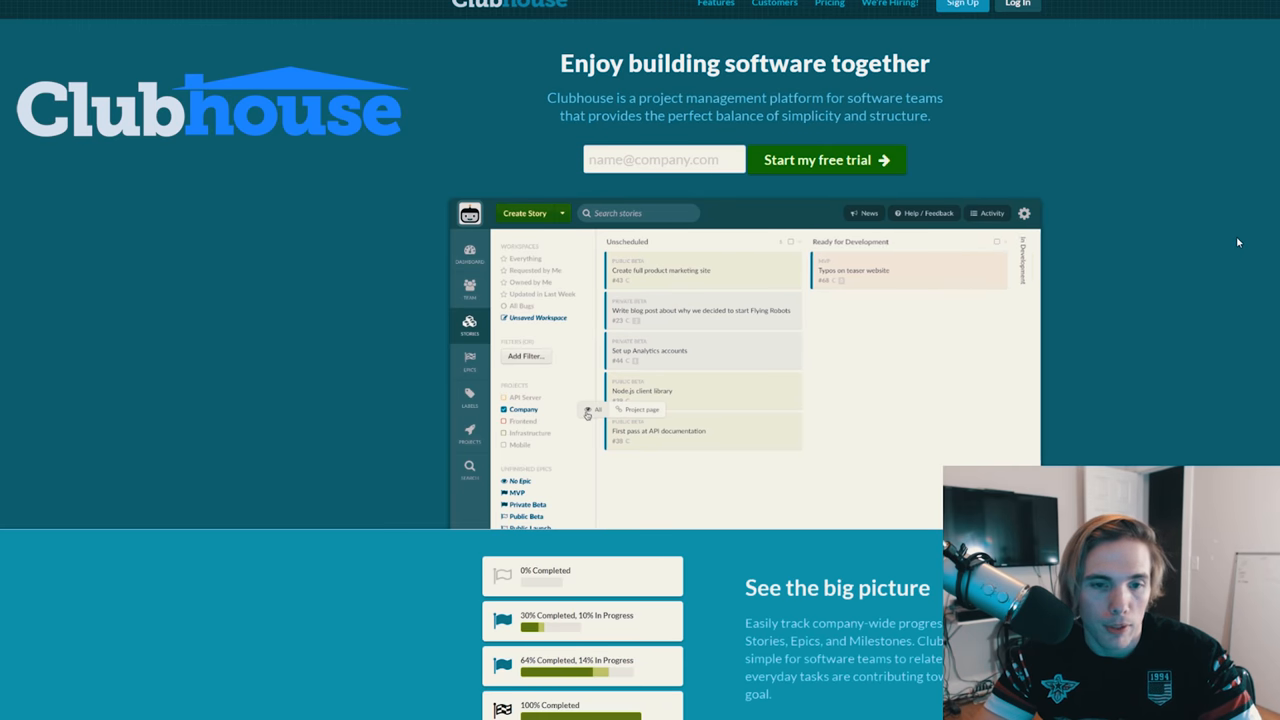
{"action": "left_click", "coordinate": [524, 420]}
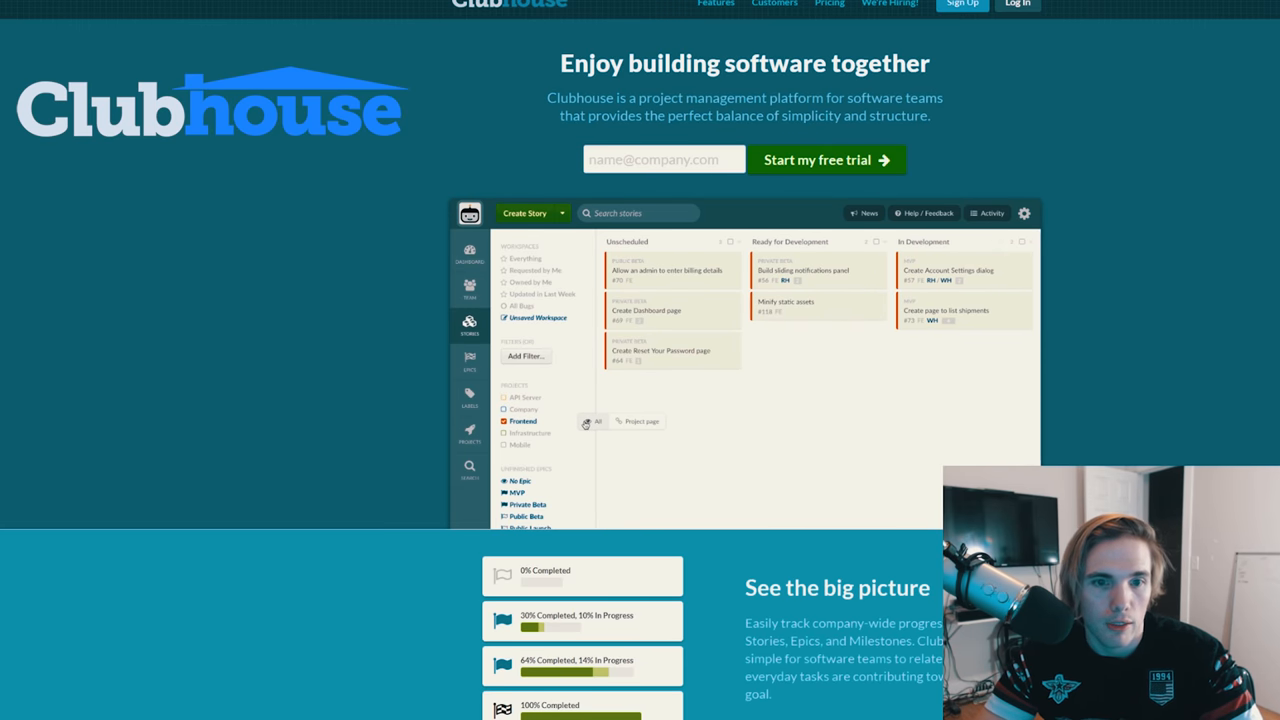
{"action": "left_click", "coordinate": [504, 408]}
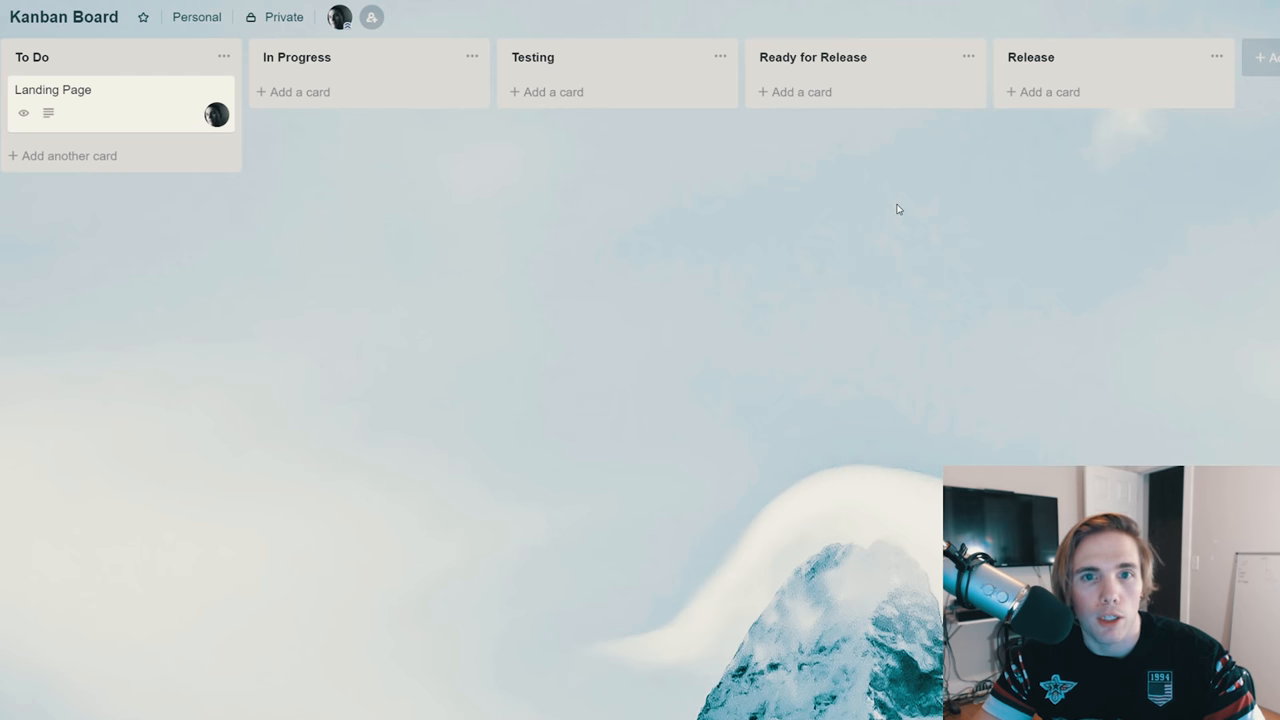
{"action": "mouse_move", "coordinate": [900, 198]}
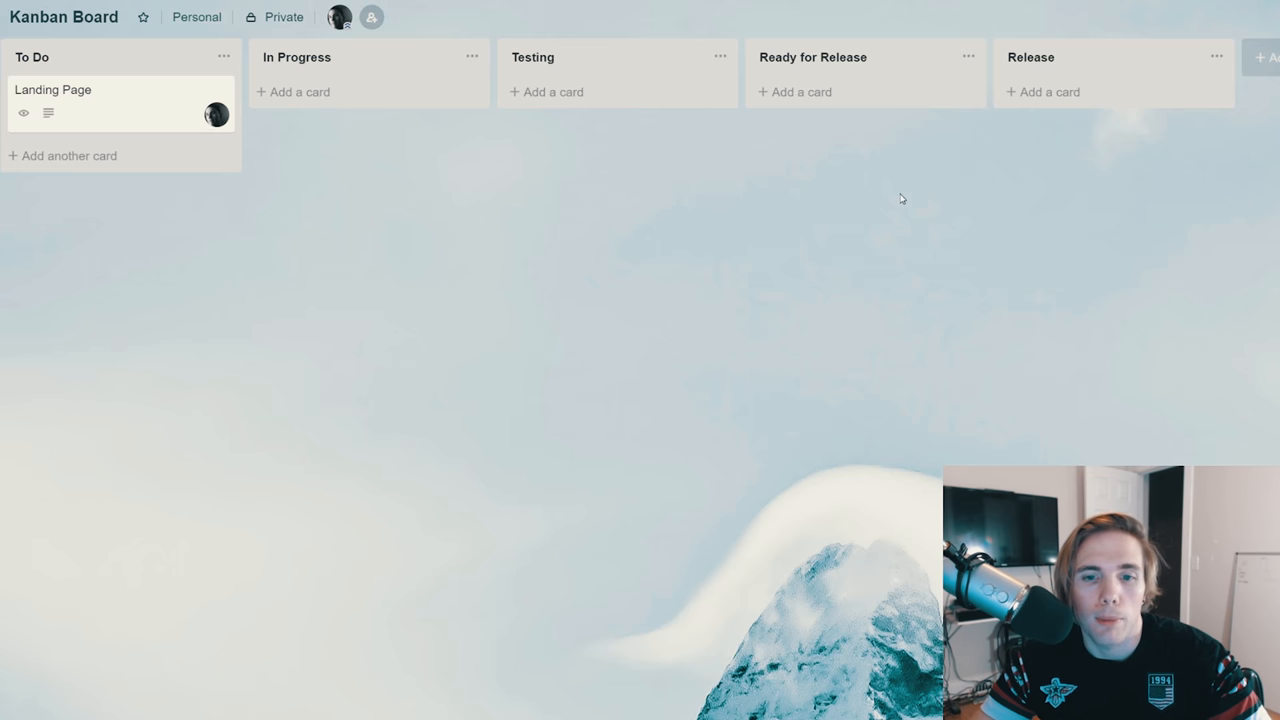
{"action": "mouse_move", "coordinate": [172, 120]}
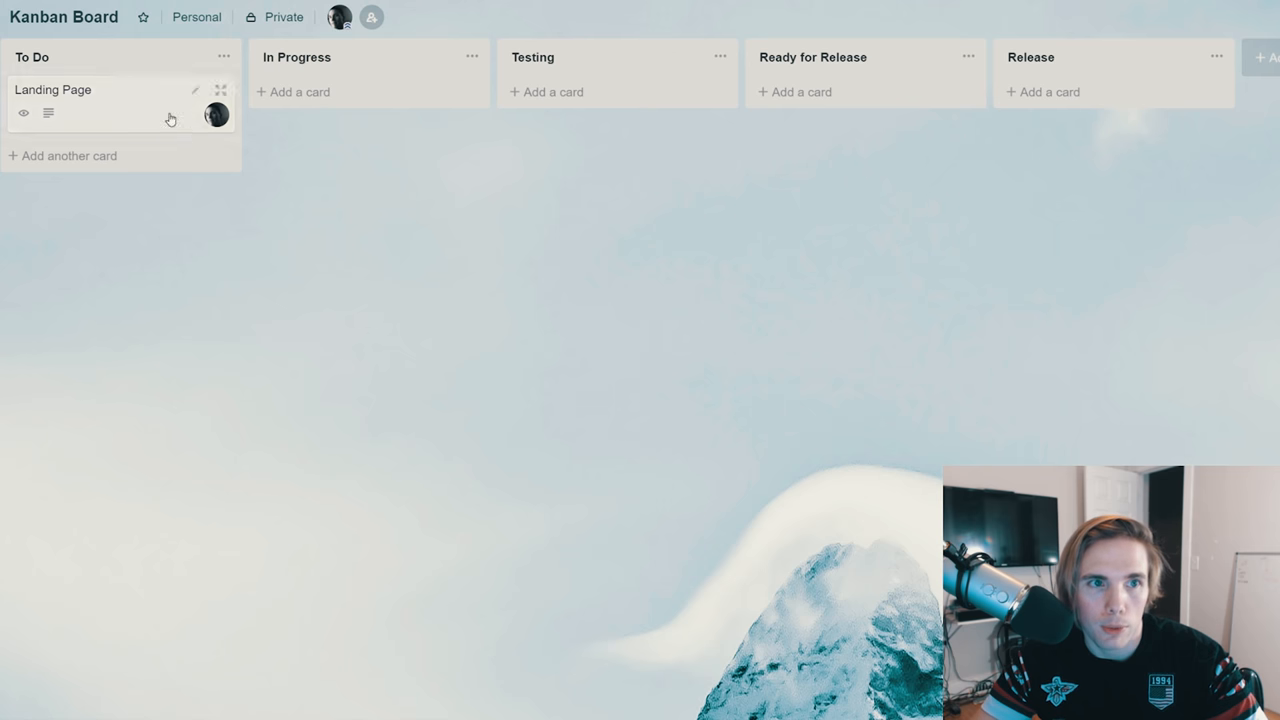
{"action": "mouse_move", "coordinate": [928, 74]}
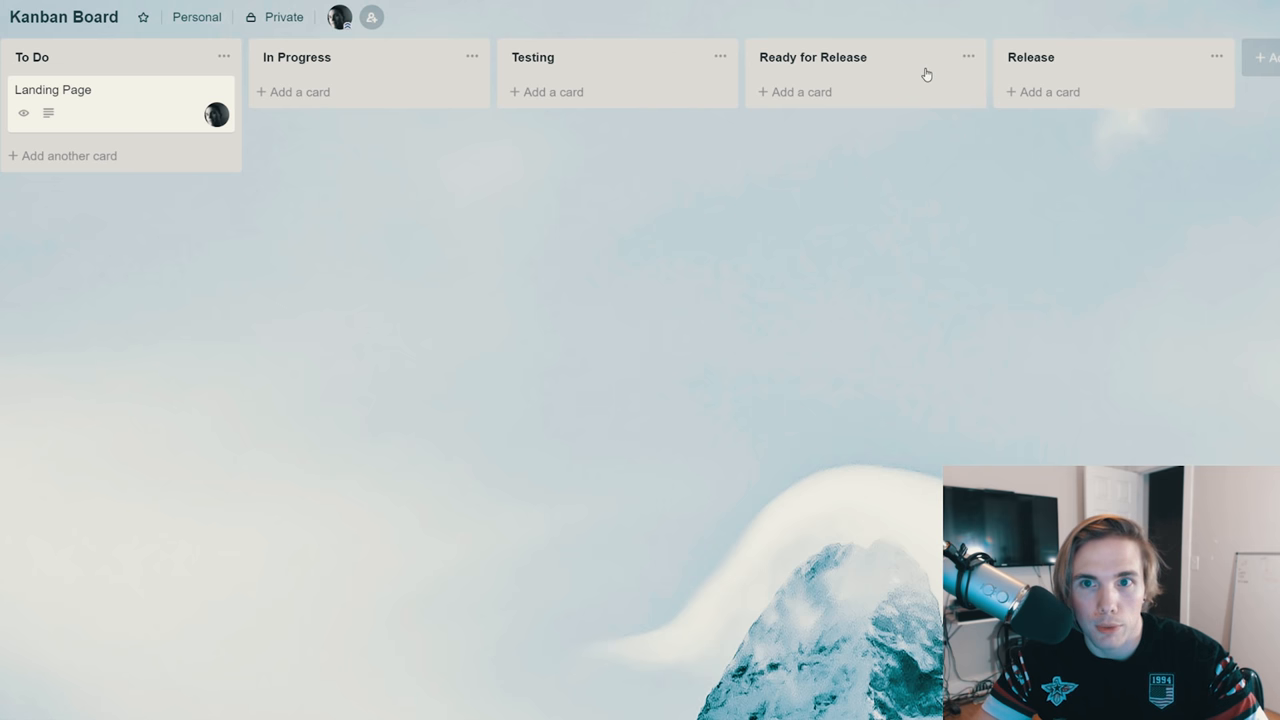
{"action": "mouse_move", "coordinate": [1076, 70]}
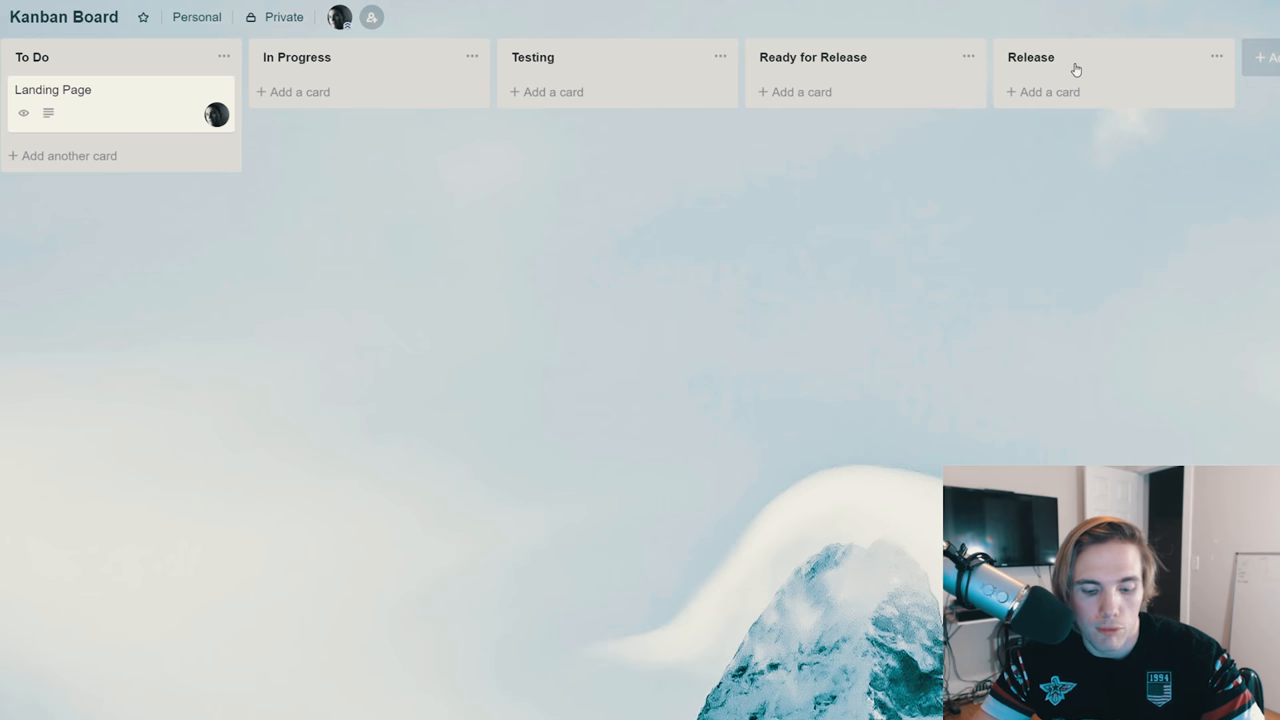
{"action": "mouse_move", "coordinate": [588, 68]}
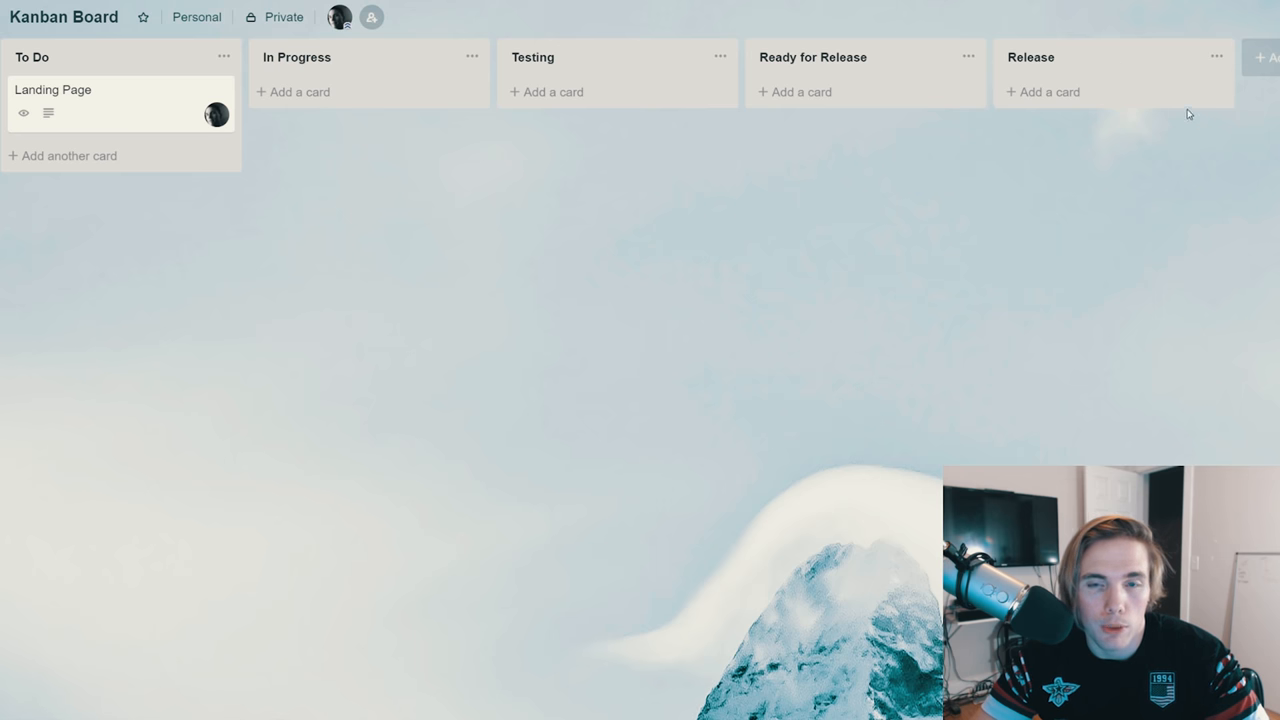
{"action": "mouse_move", "coordinate": [440, 168]}
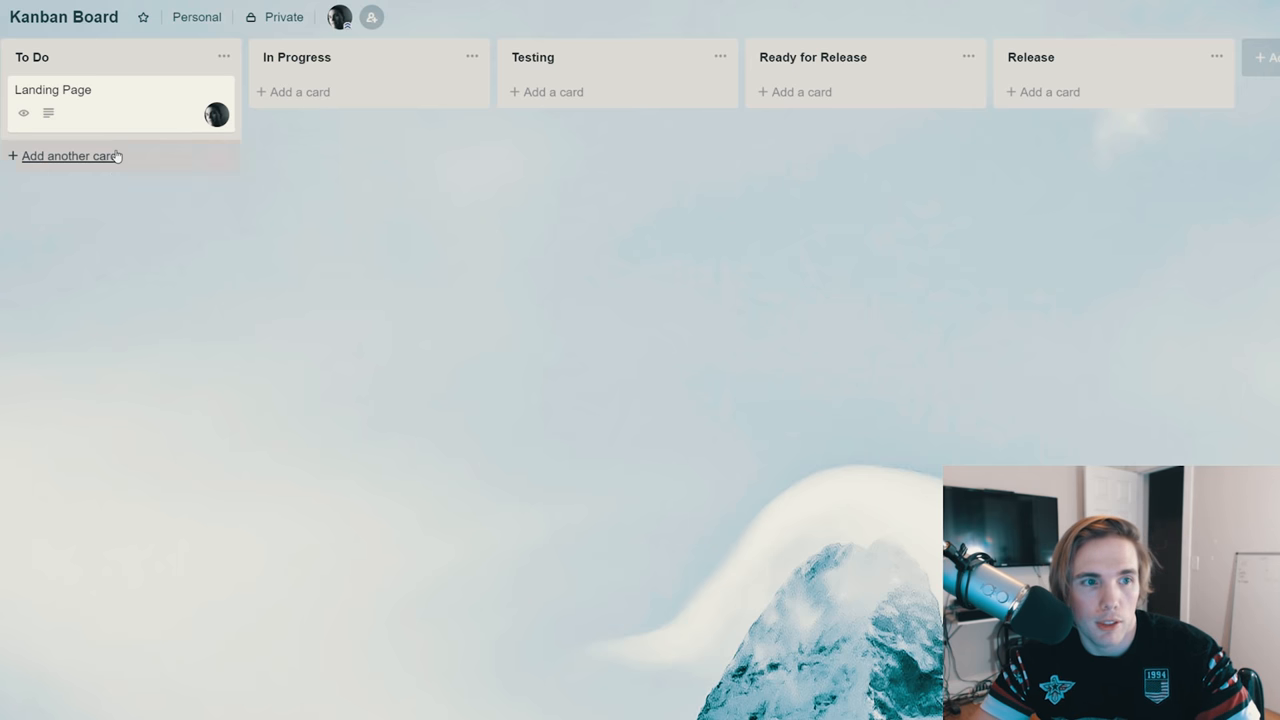
{"action": "mouse_move", "coordinate": [218, 68]}
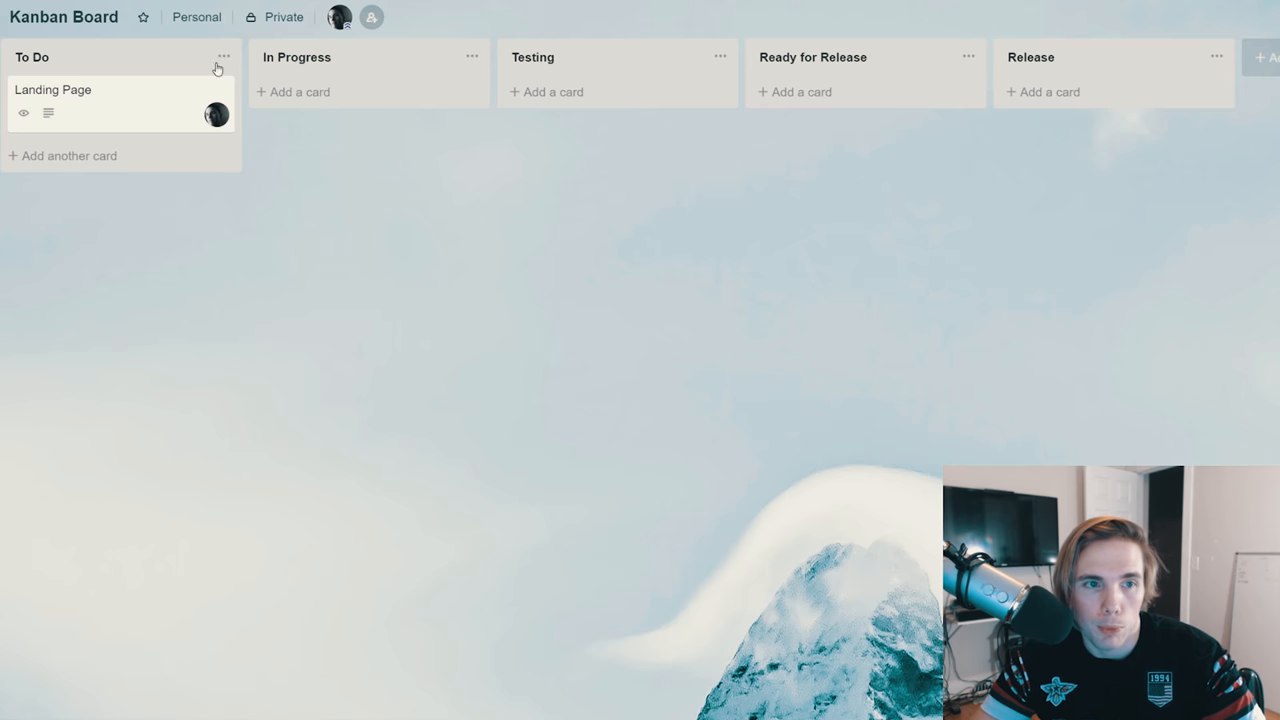
{"action": "mouse_move", "coordinate": [598, 128]}
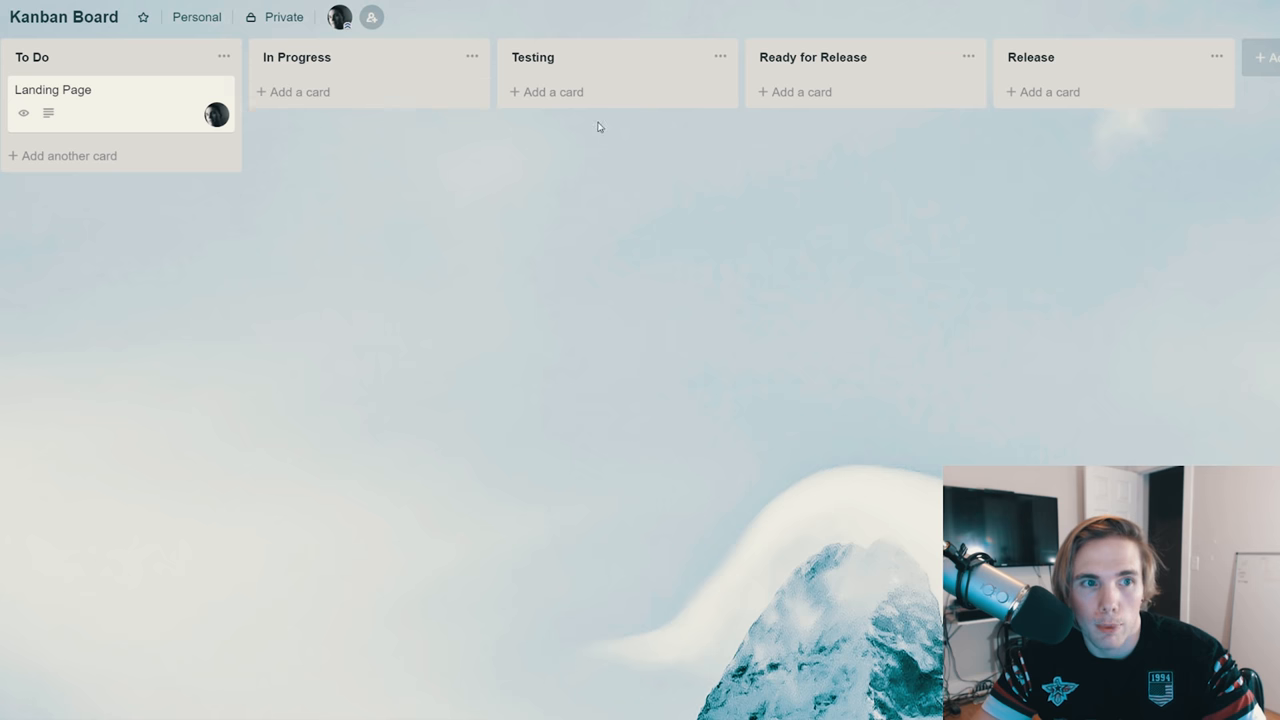
{"action": "mouse_move", "coordinate": [156, 124]}
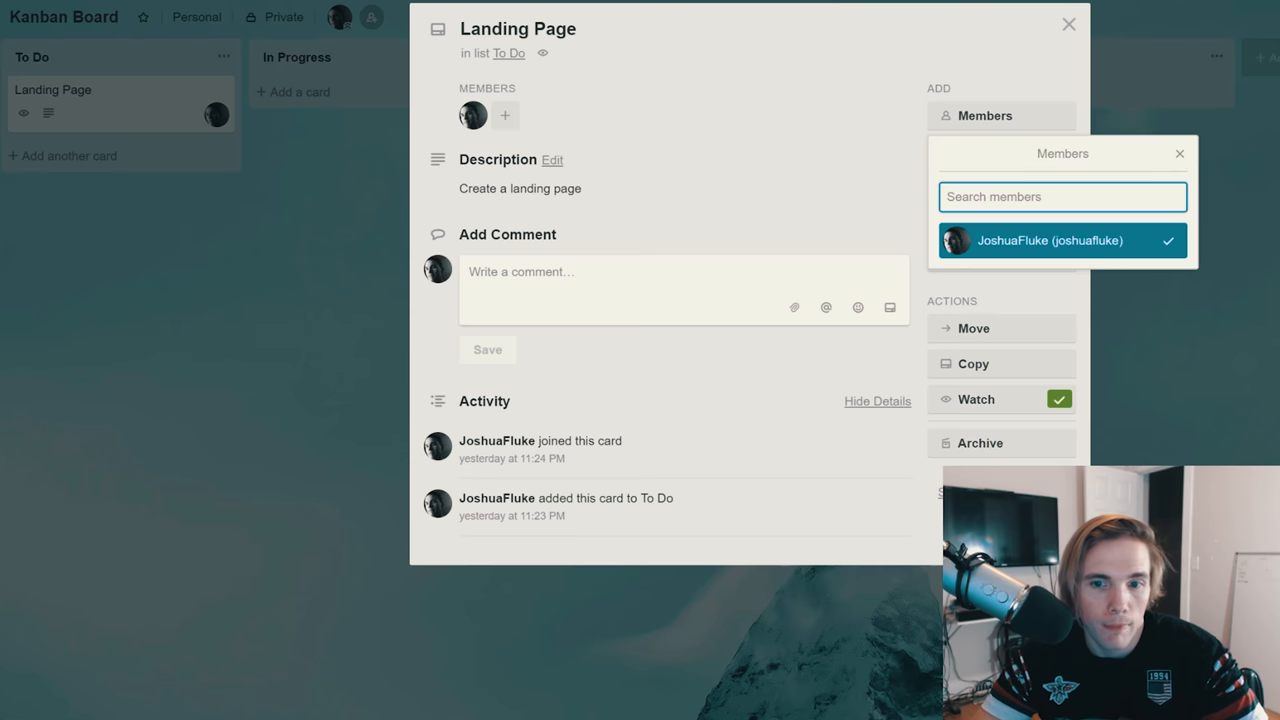
{"action": "mouse_move", "coordinate": [664, 360]}
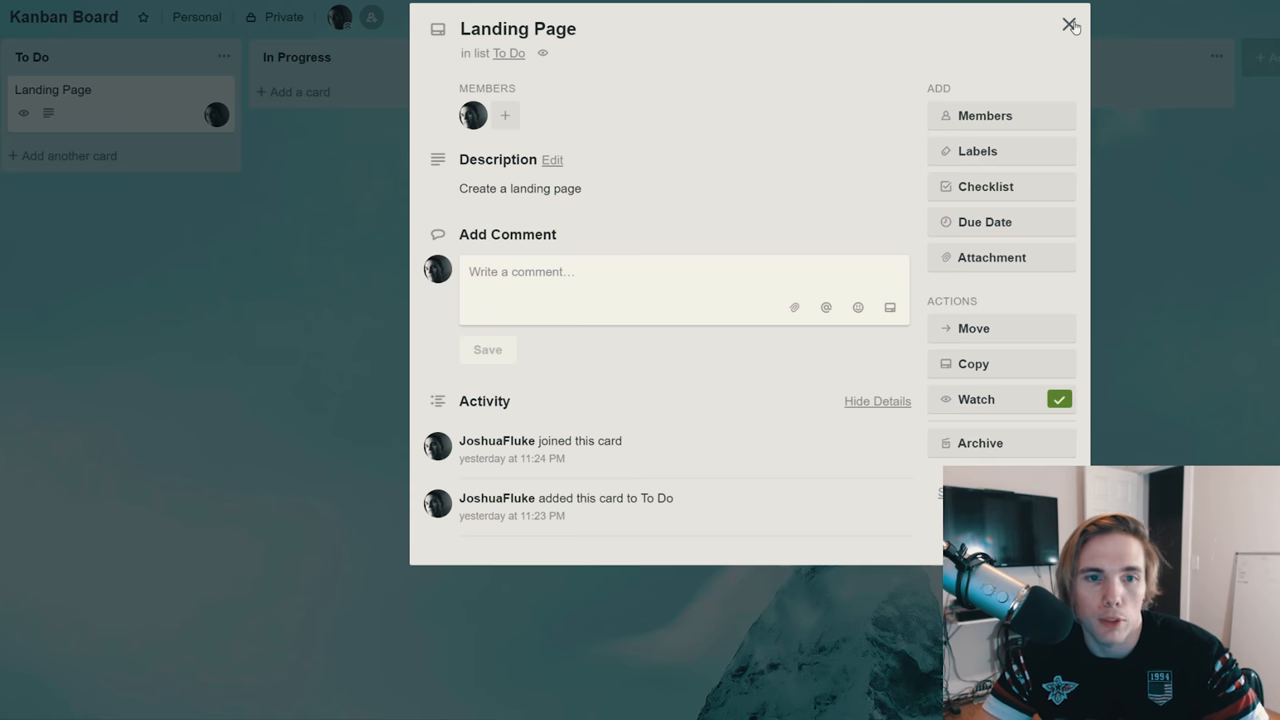
{"action": "mouse_move", "coordinate": [1072, 24]}
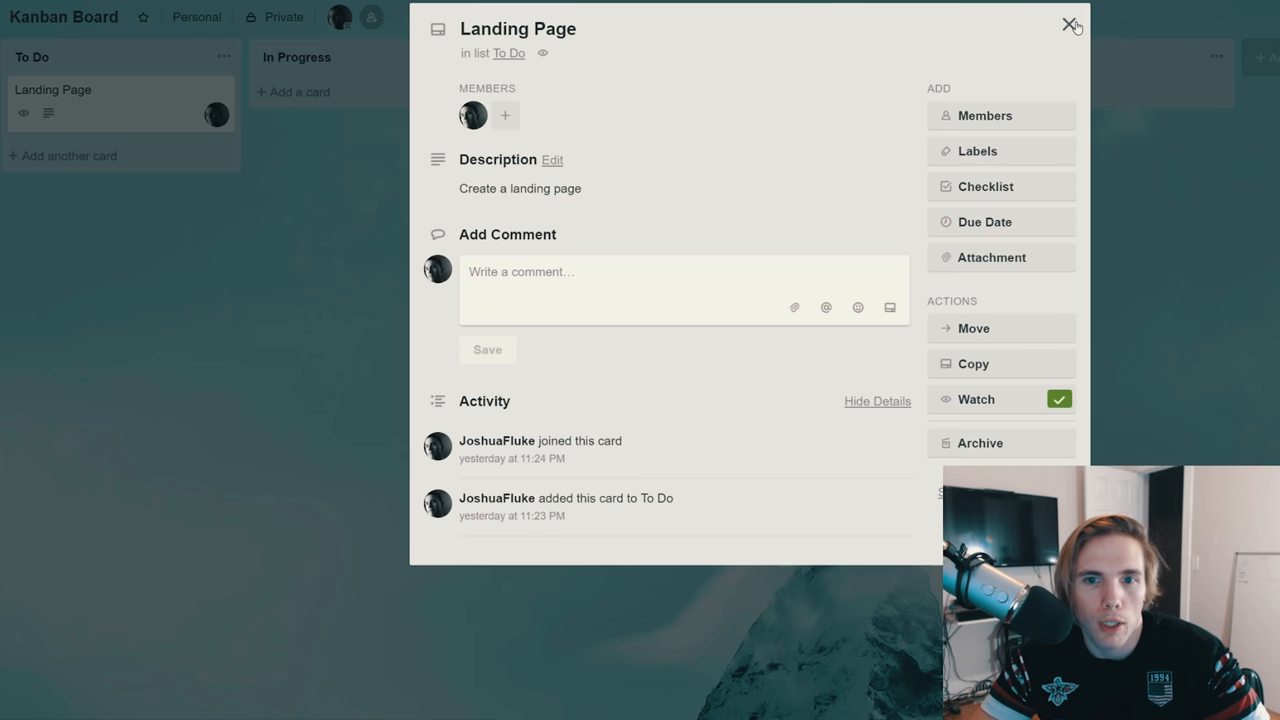
{"action": "left_click", "coordinate": [1072, 24]}
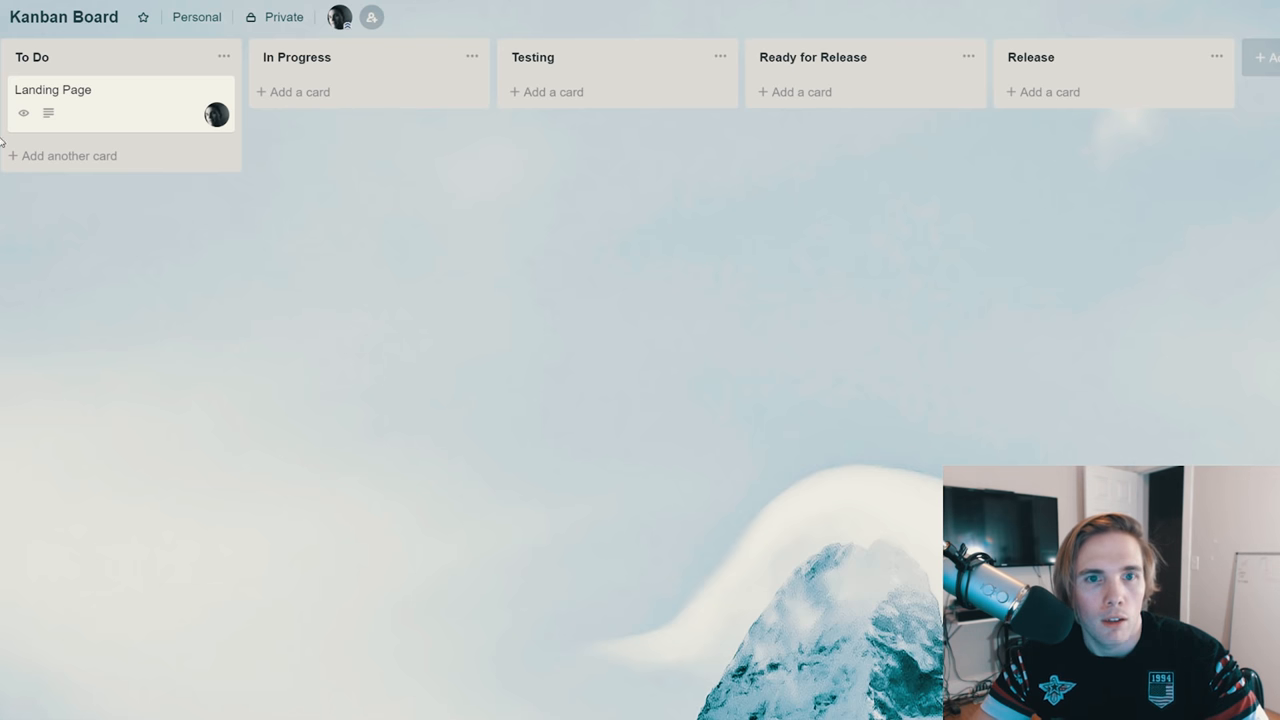
{"action": "mouse_move", "coordinate": [598, 112]}
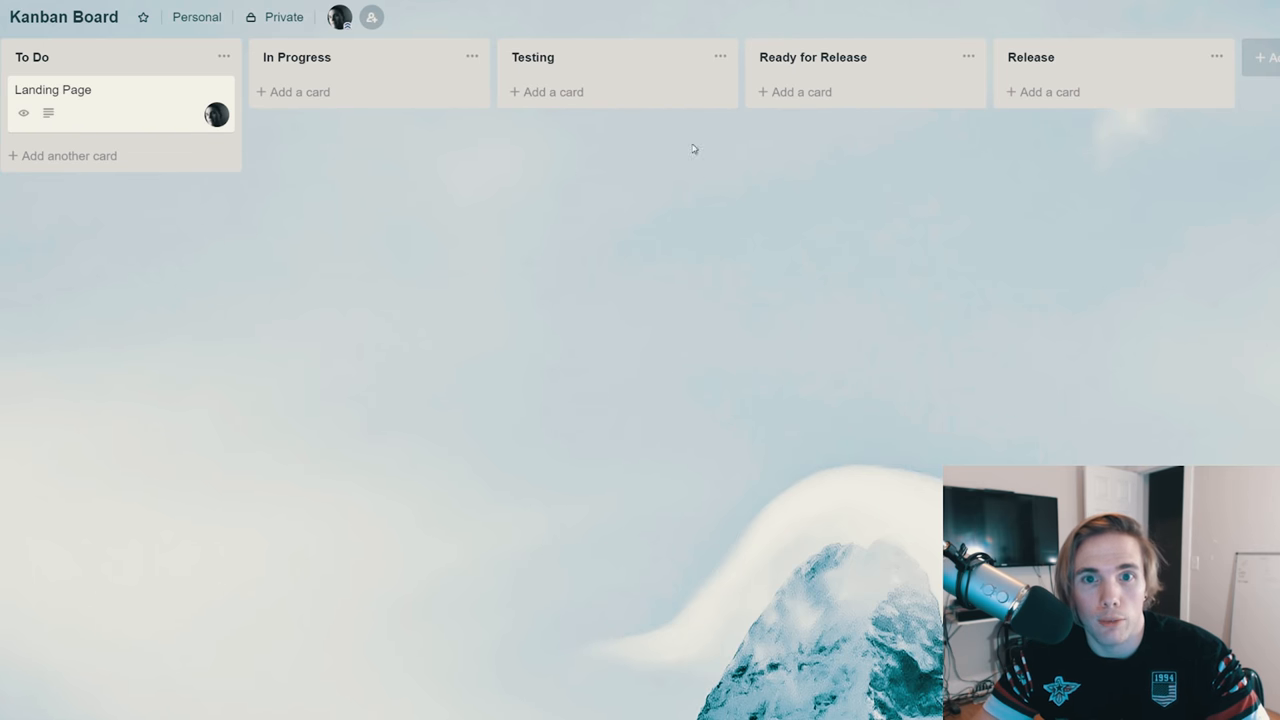
{"action": "mouse_move", "coordinate": [1044, 168]}
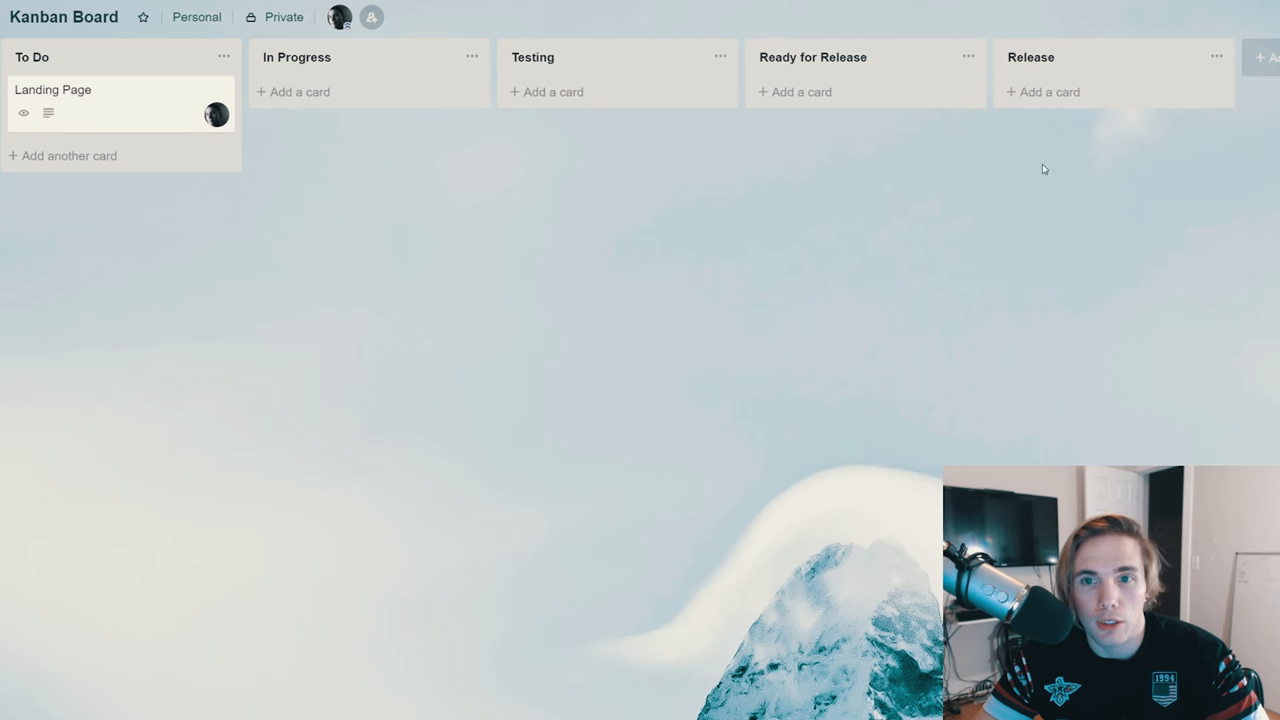
{"action": "mouse_move", "coordinate": [72, 122]}
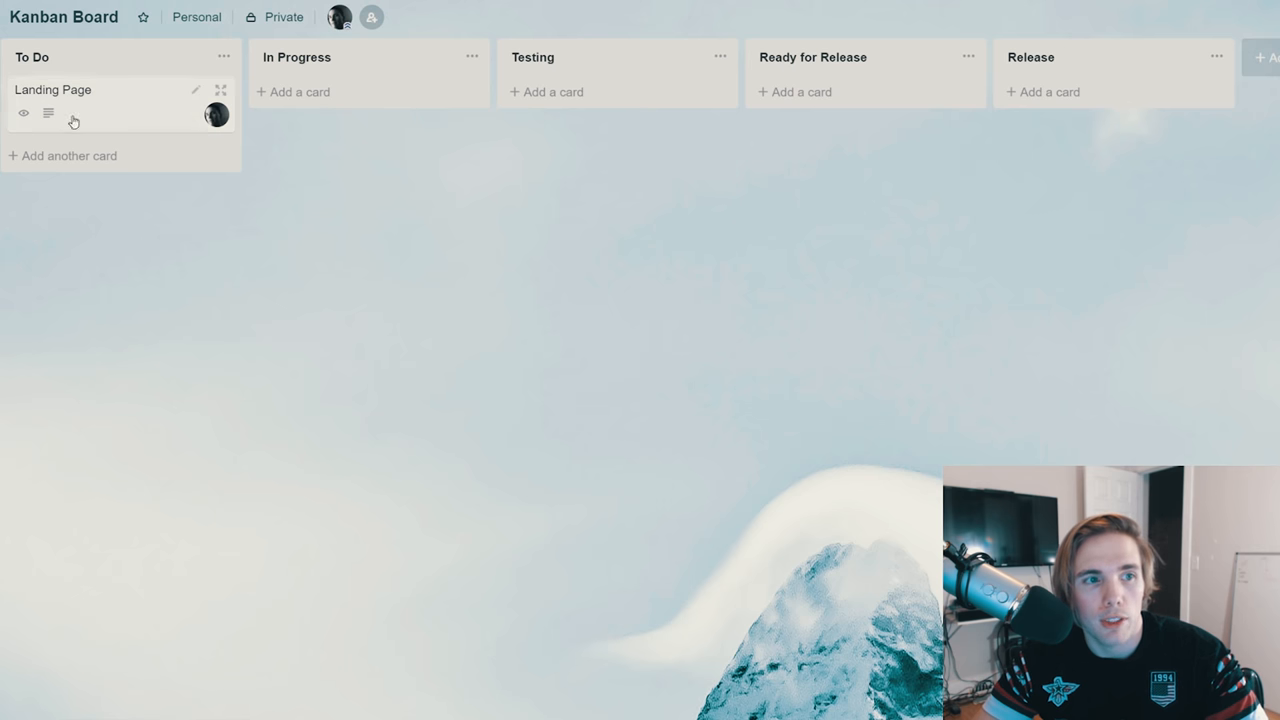
{"action": "mouse_move", "coordinate": [92, 186]}
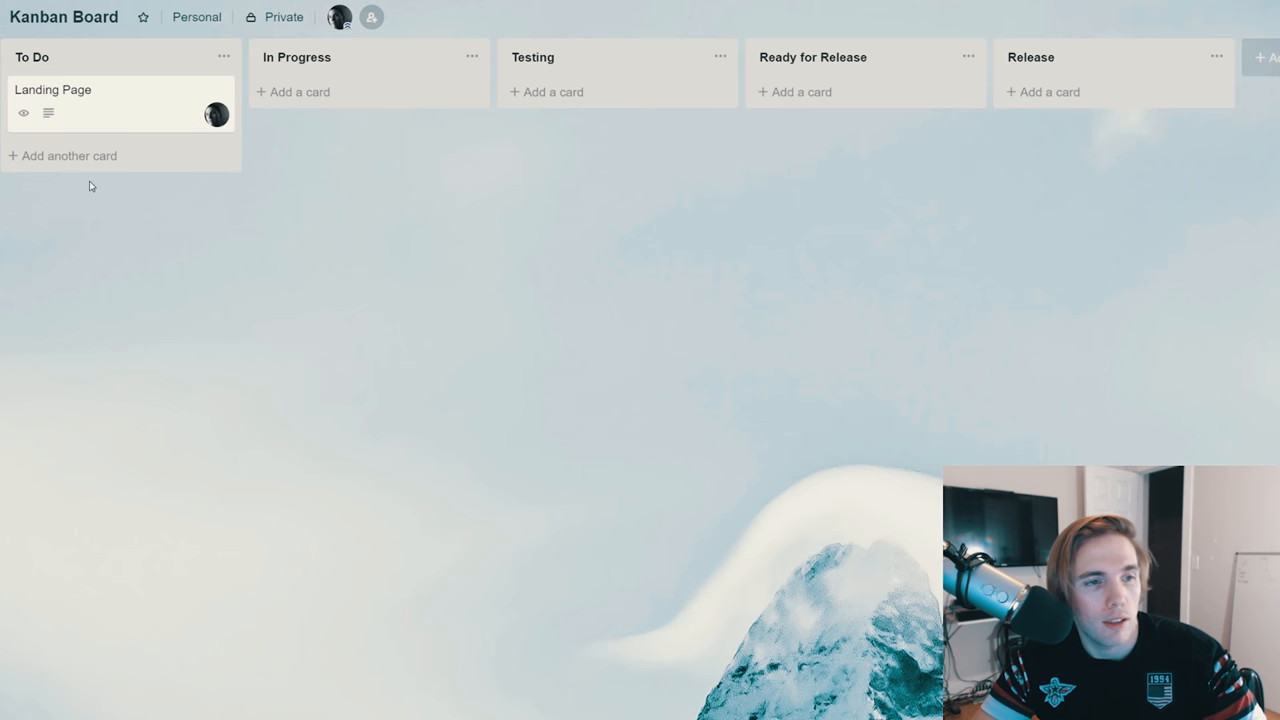
{"action": "mouse_move", "coordinate": [108, 86]}
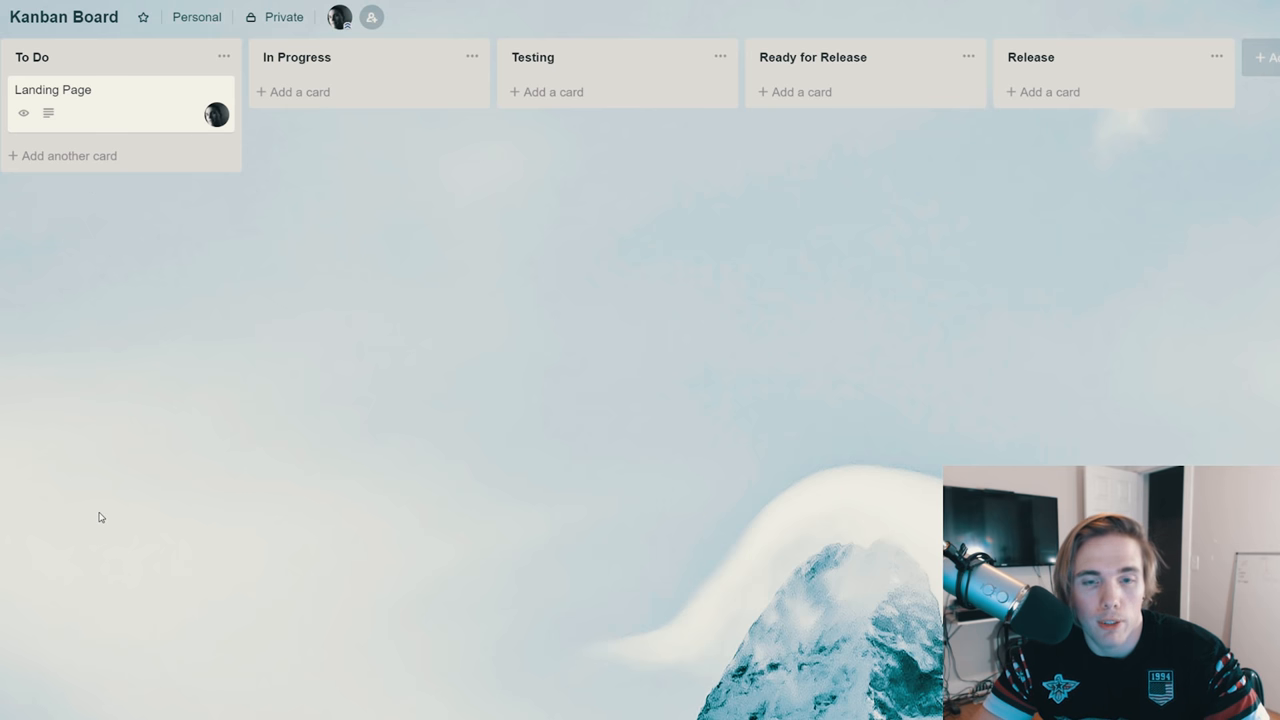
{"action": "mouse_move", "coordinate": [558, 454]}
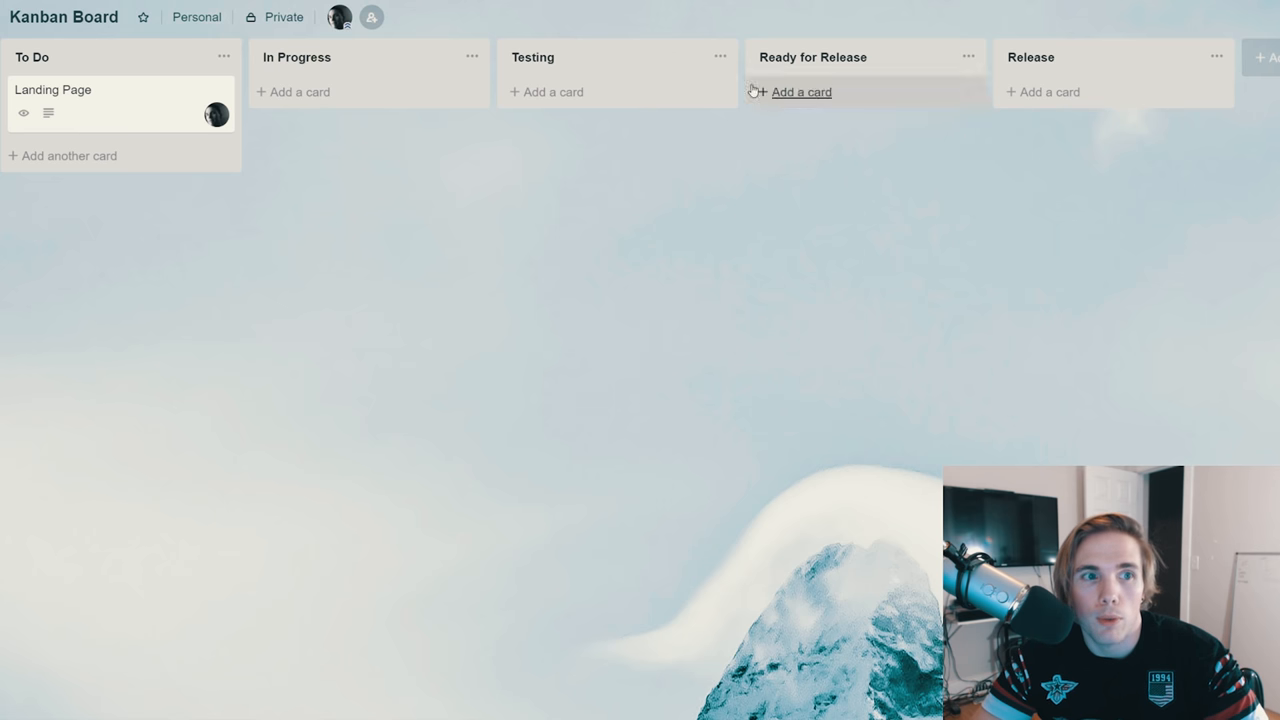
{"action": "left_click_drag", "start_coordinate": [120, 104], "coordinate": [600, 104]}
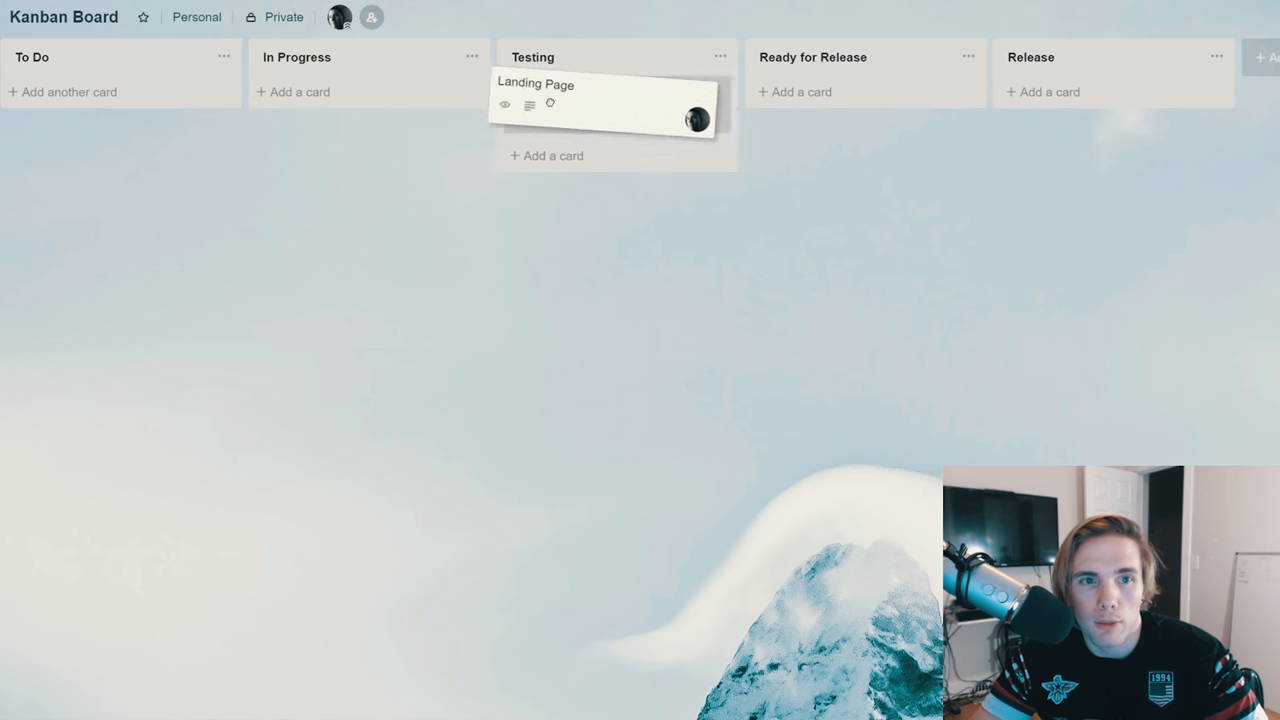
{"action": "left_click_drag", "start_coordinate": [616, 104], "coordinate": [556, 96]}
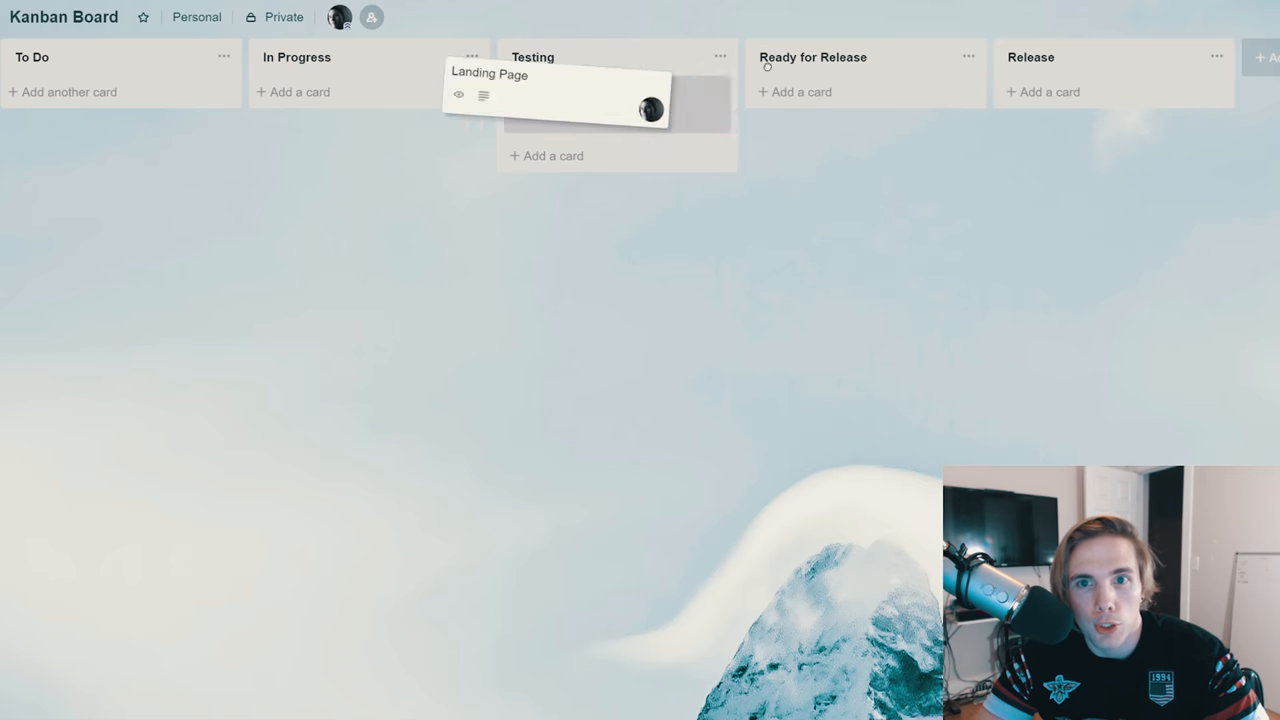
{"action": "left_click_drag", "start_coordinate": [616, 100], "coordinate": [120, 100]}
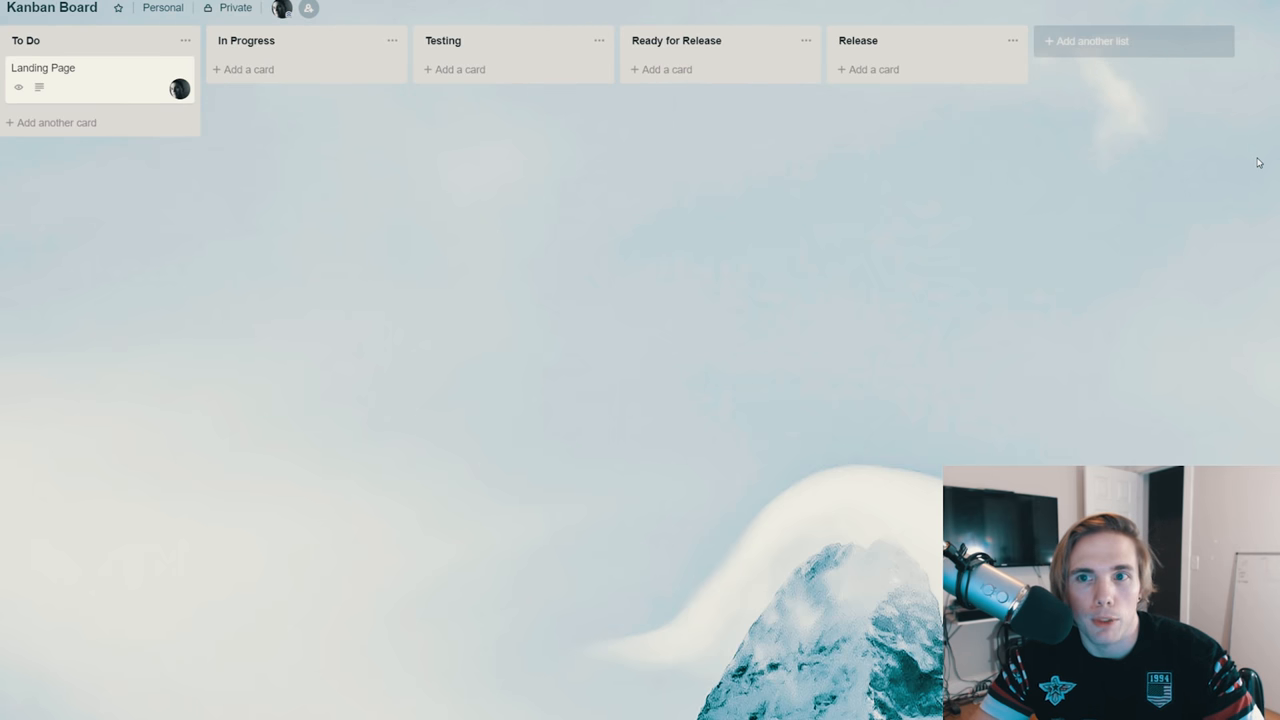
{"action": "mouse_move", "coordinate": [1130, 224]}
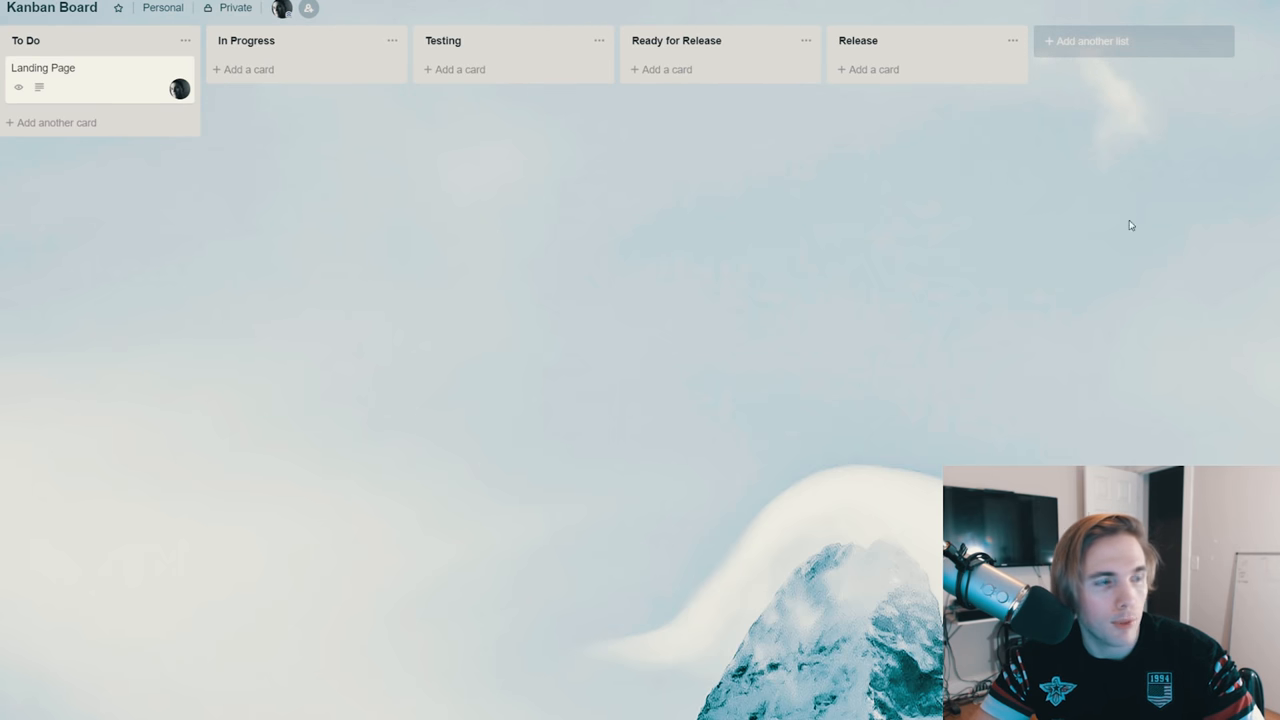
{"action": "mouse_move", "coordinate": [1104, 80]}
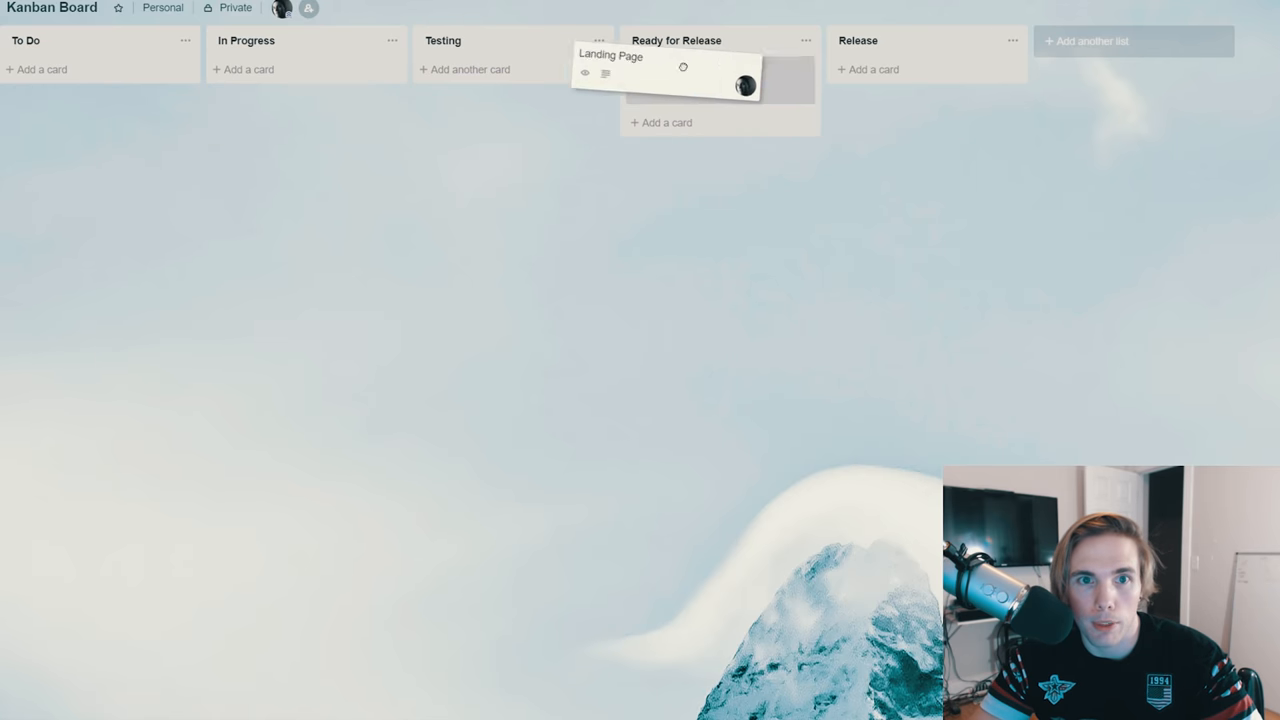
{"action": "left_click_drag", "start_coordinate": [684, 80], "coordinate": [70, 80]}
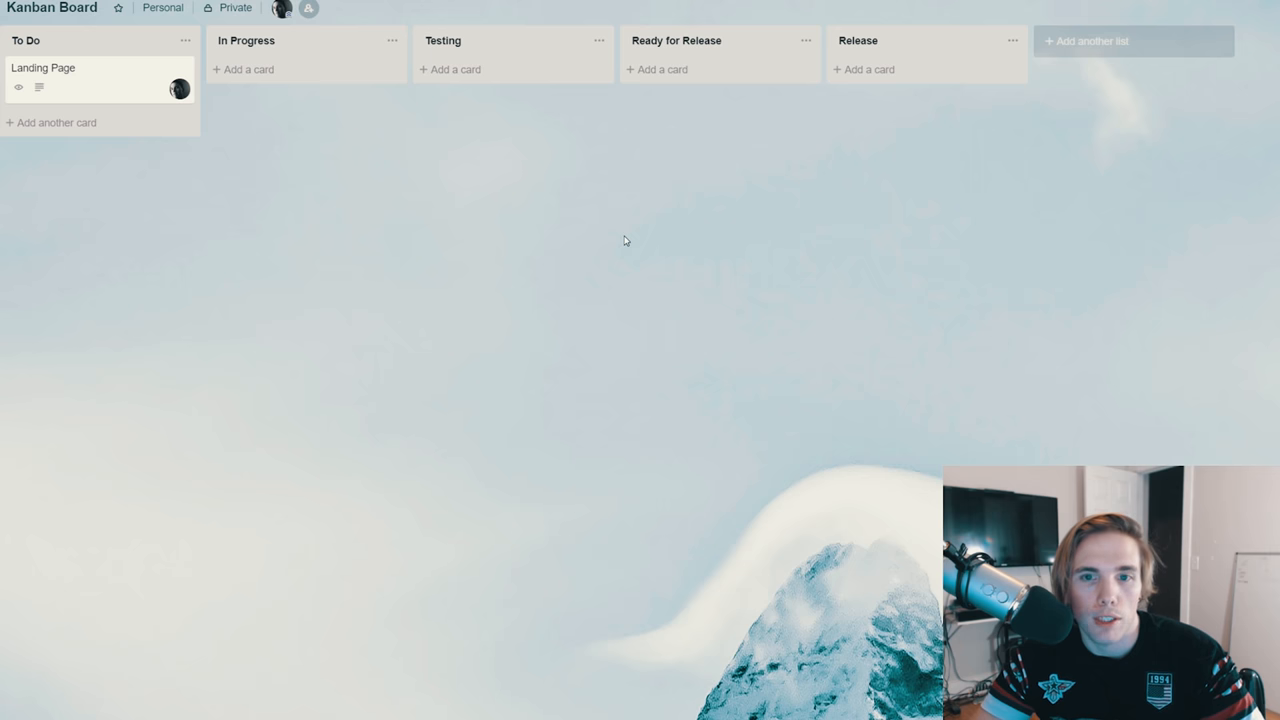
{"action": "mouse_move", "coordinate": [630, 200]}
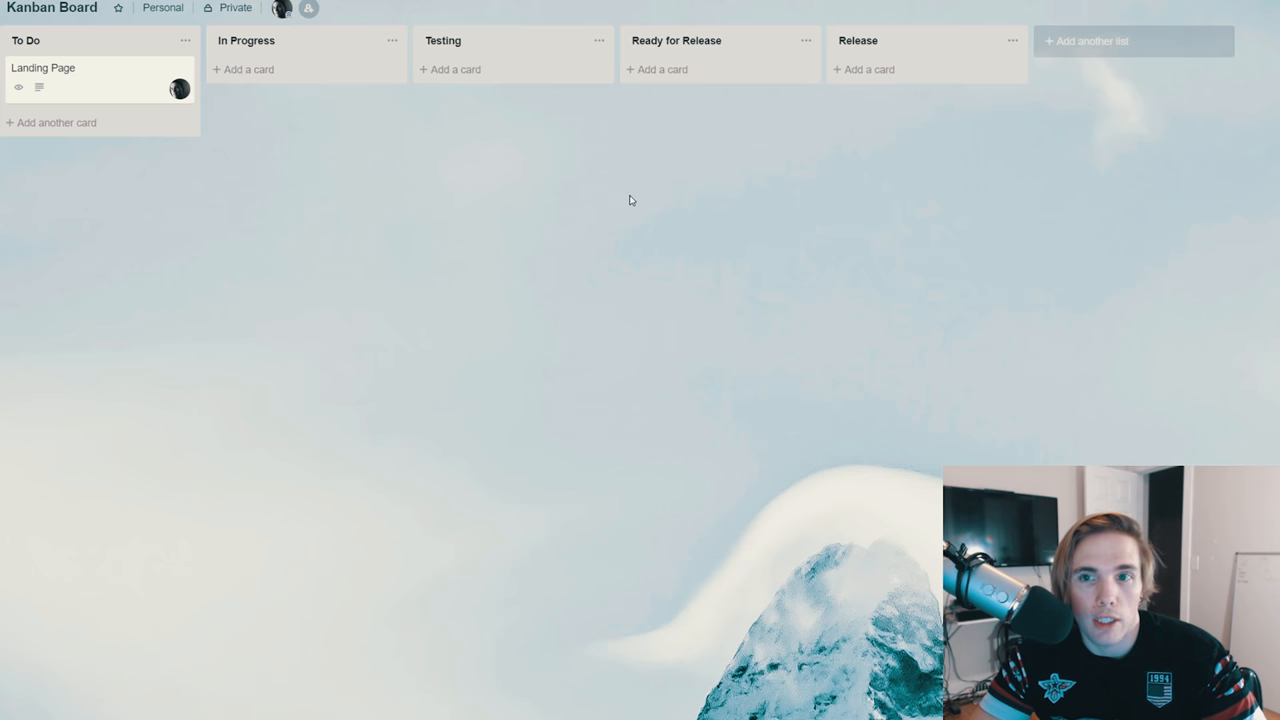
{"action": "mouse_move", "coordinate": [572, 164]}
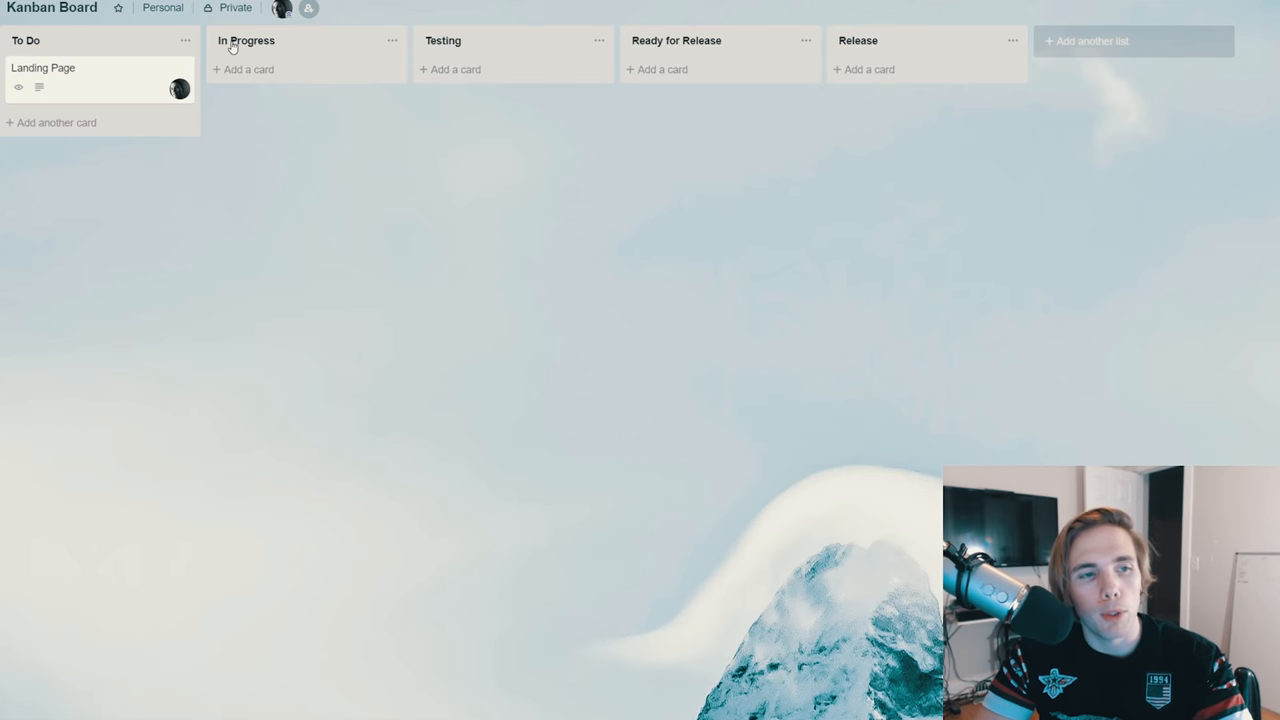
{"action": "left_click_drag", "start_coordinate": [100, 80], "coordinate": [510, 96]}
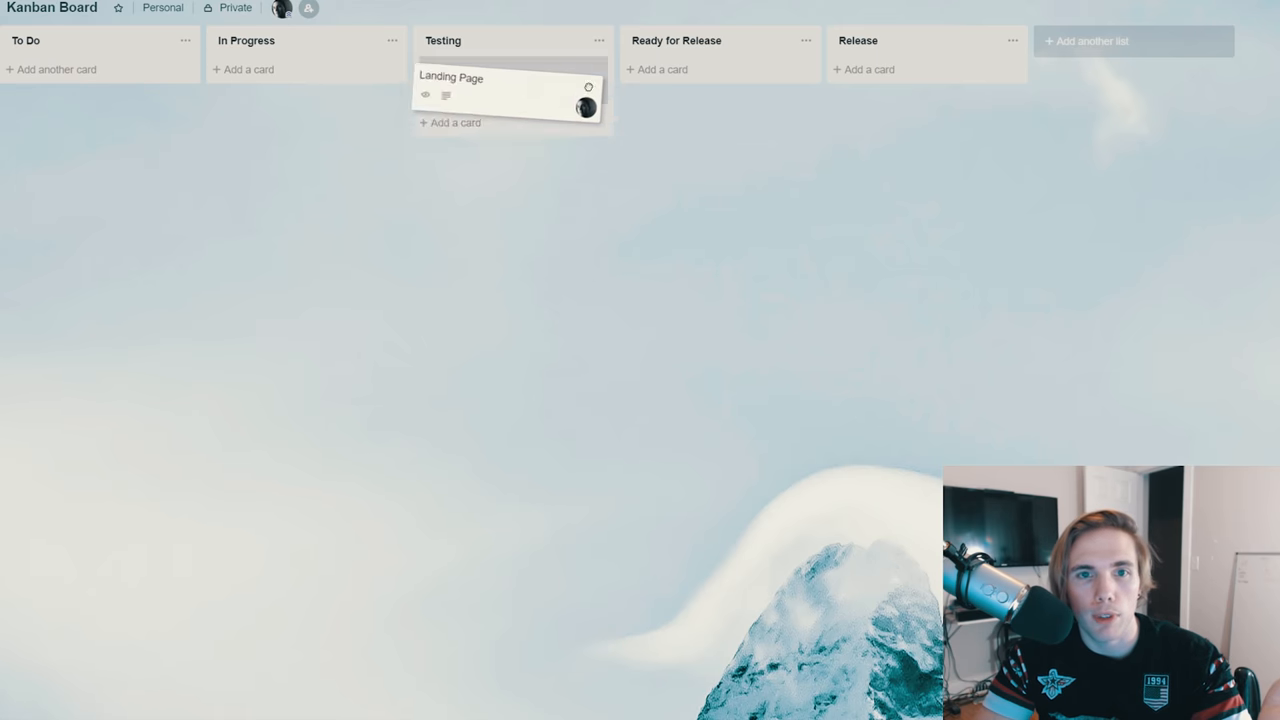
{"action": "left_click_drag", "start_coordinate": [510, 96], "coordinate": [100, 78]}
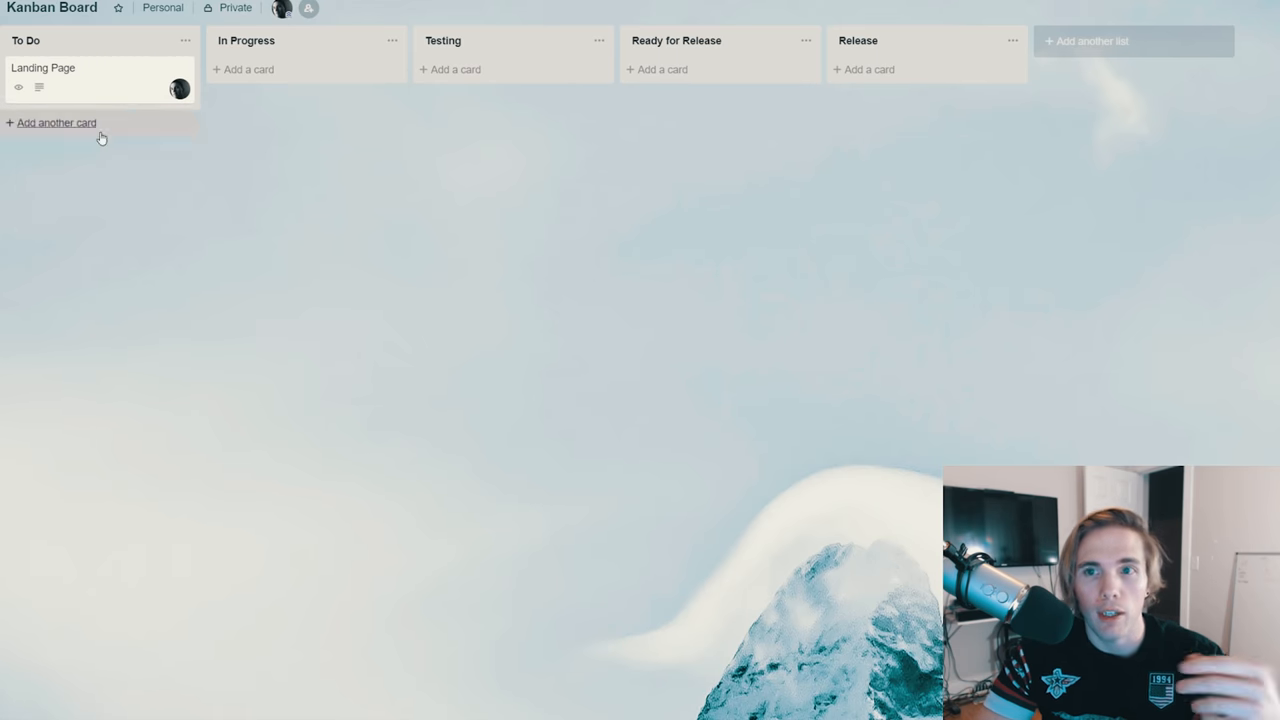
{"action": "mouse_move", "coordinate": [100, 154]}
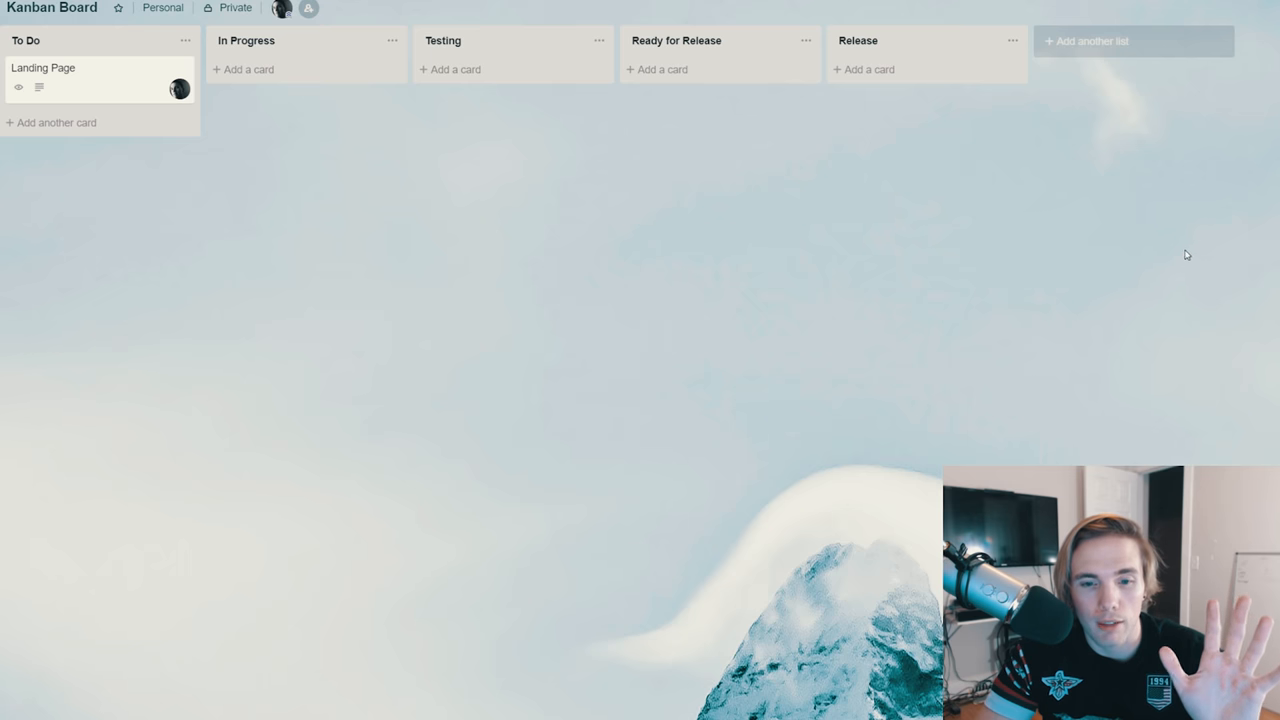
{"action": "mouse_move", "coordinate": [630, 206]}
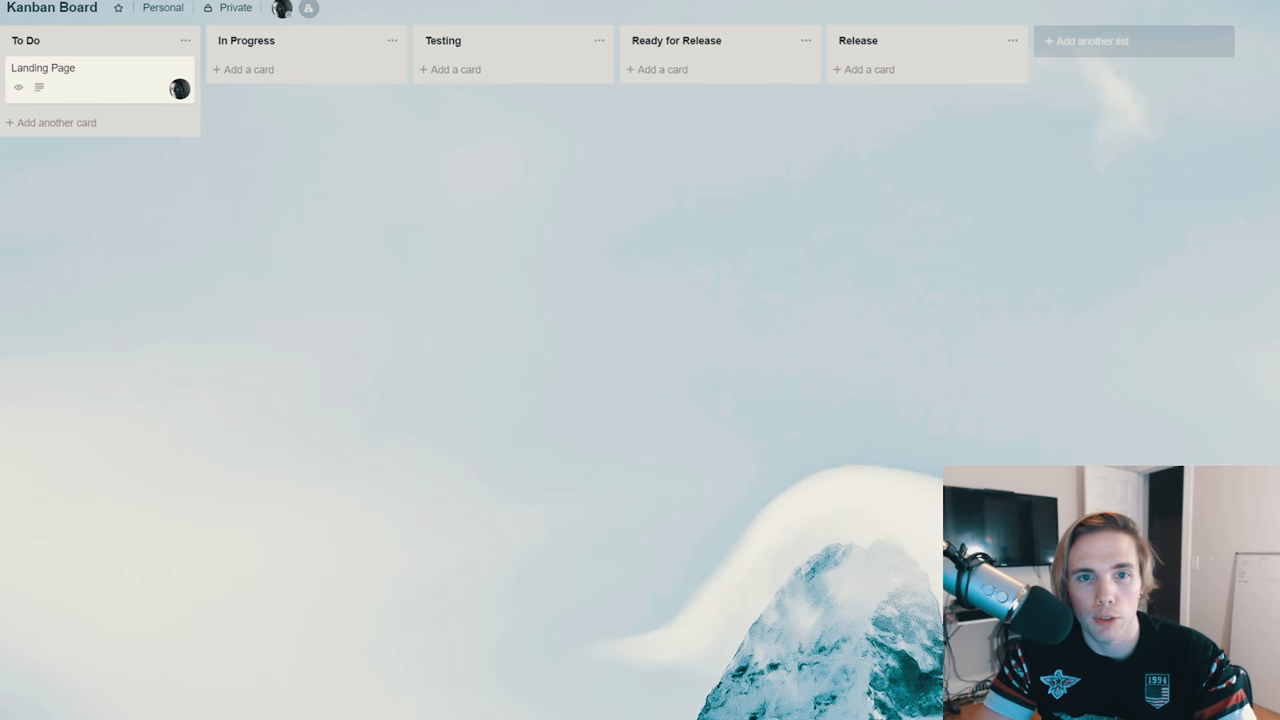
{"action": "mouse_move", "coordinate": [1136, 100]}
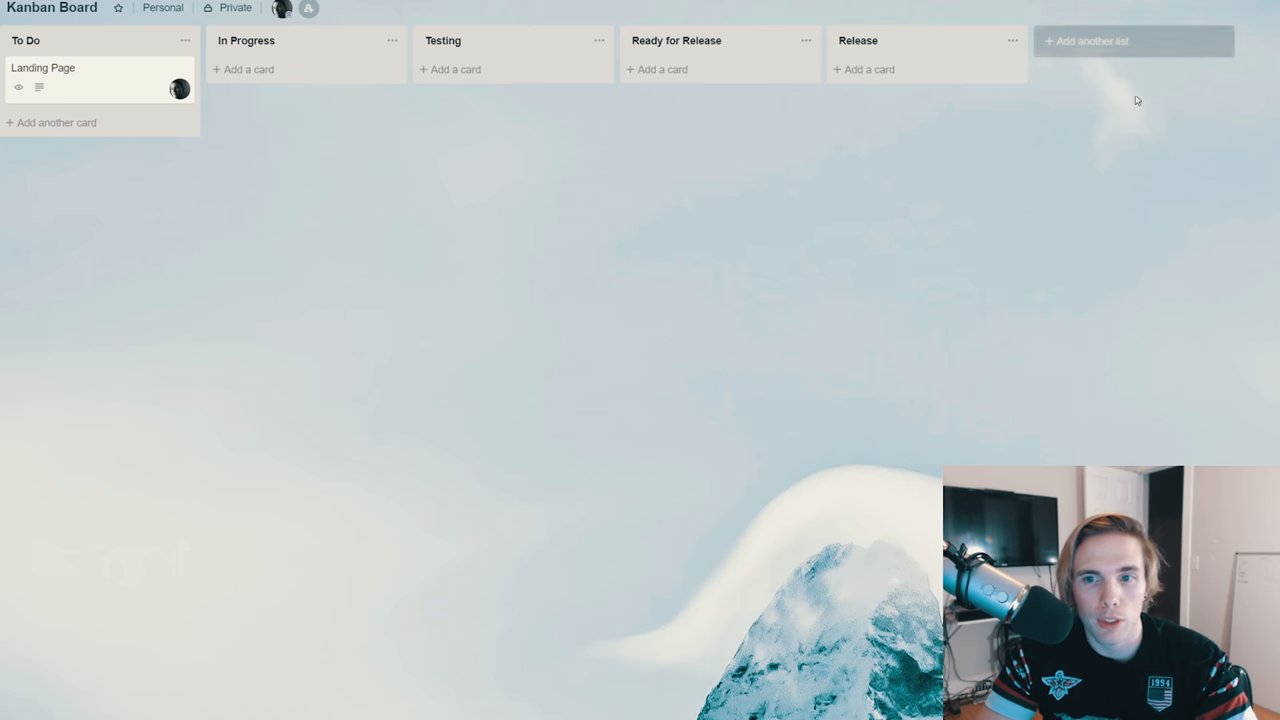
{"action": "mouse_move", "coordinate": [180, 352]}
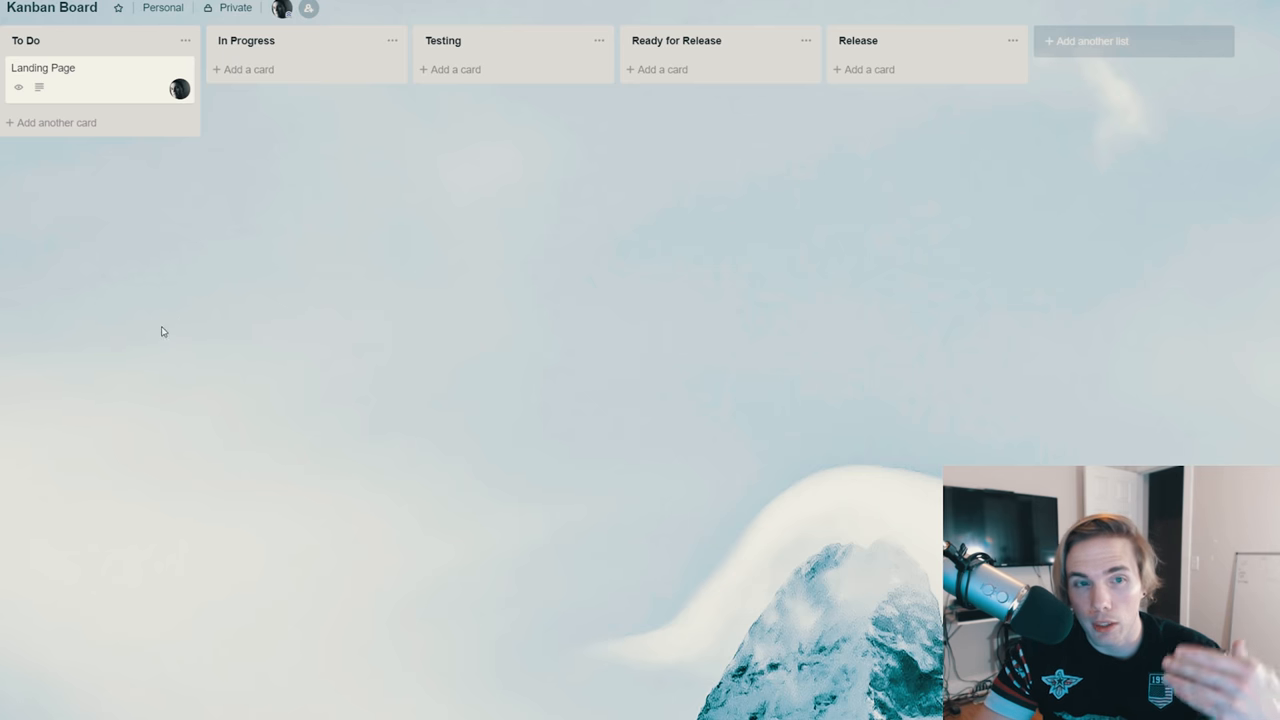
{"action": "mouse_move", "coordinate": [210, 320]}
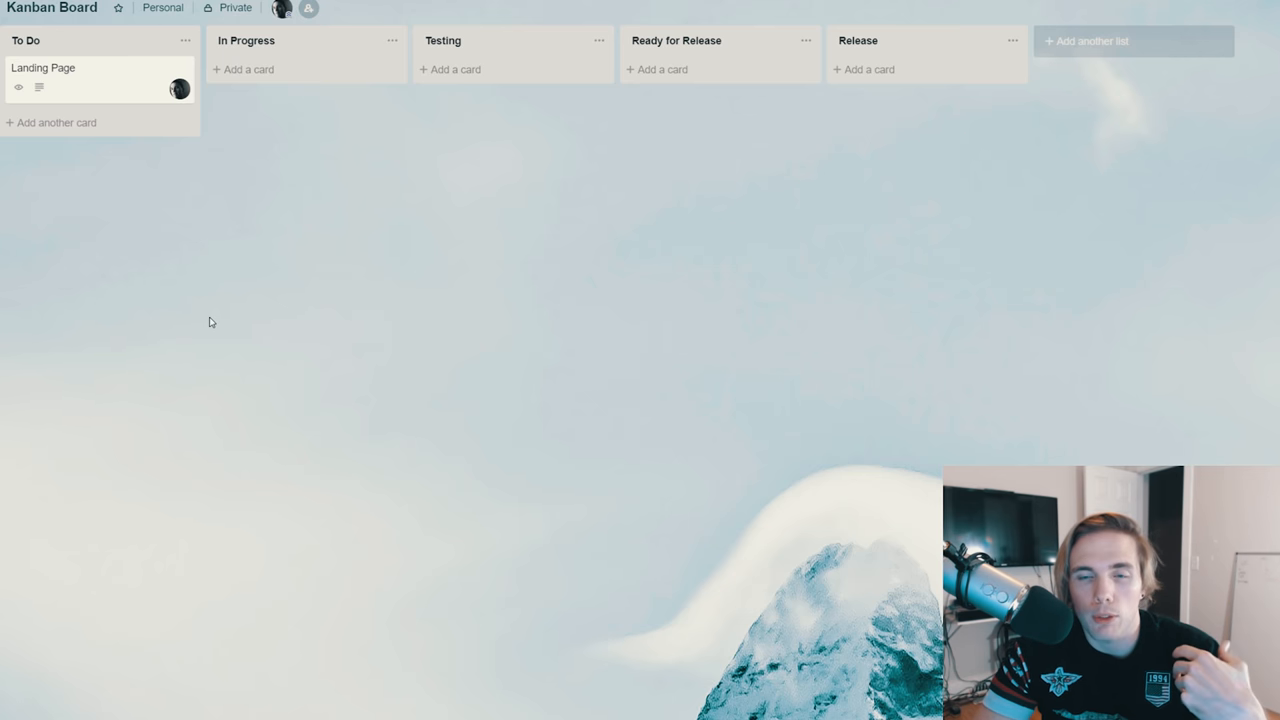
{"action": "mouse_move", "coordinate": [224, 300]}
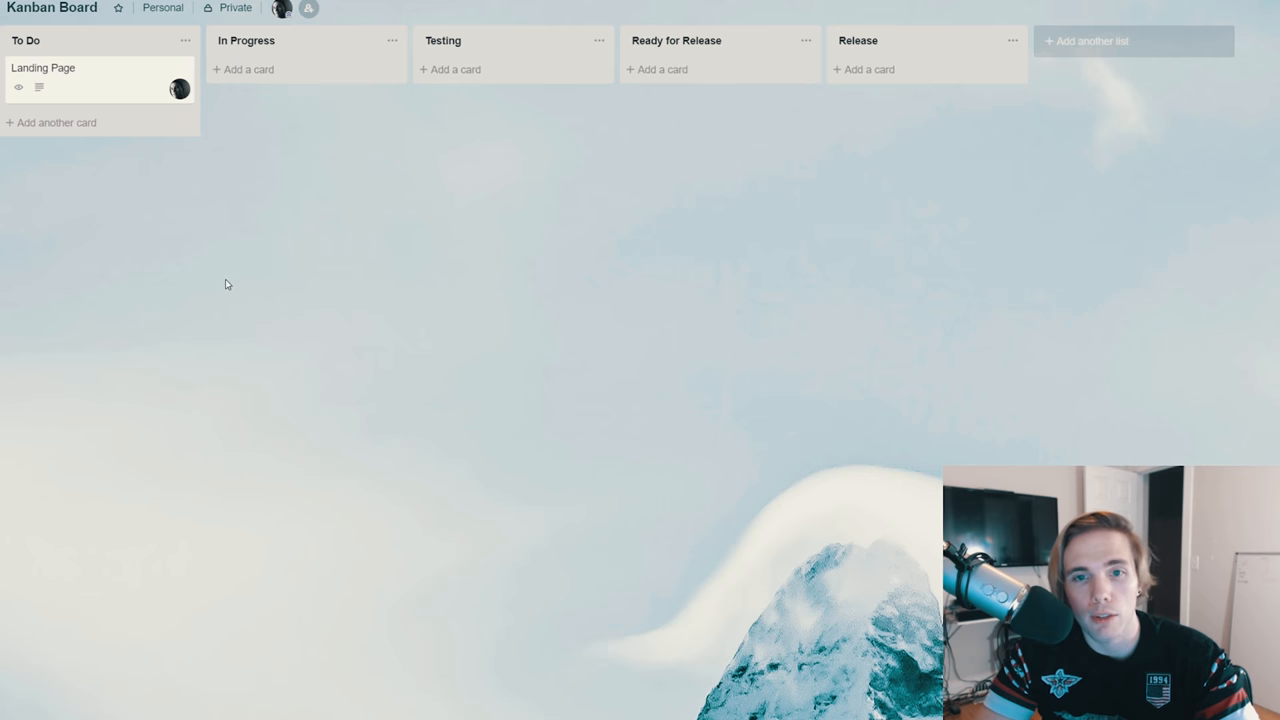
{"action": "mouse_move", "coordinate": [228, 280]}
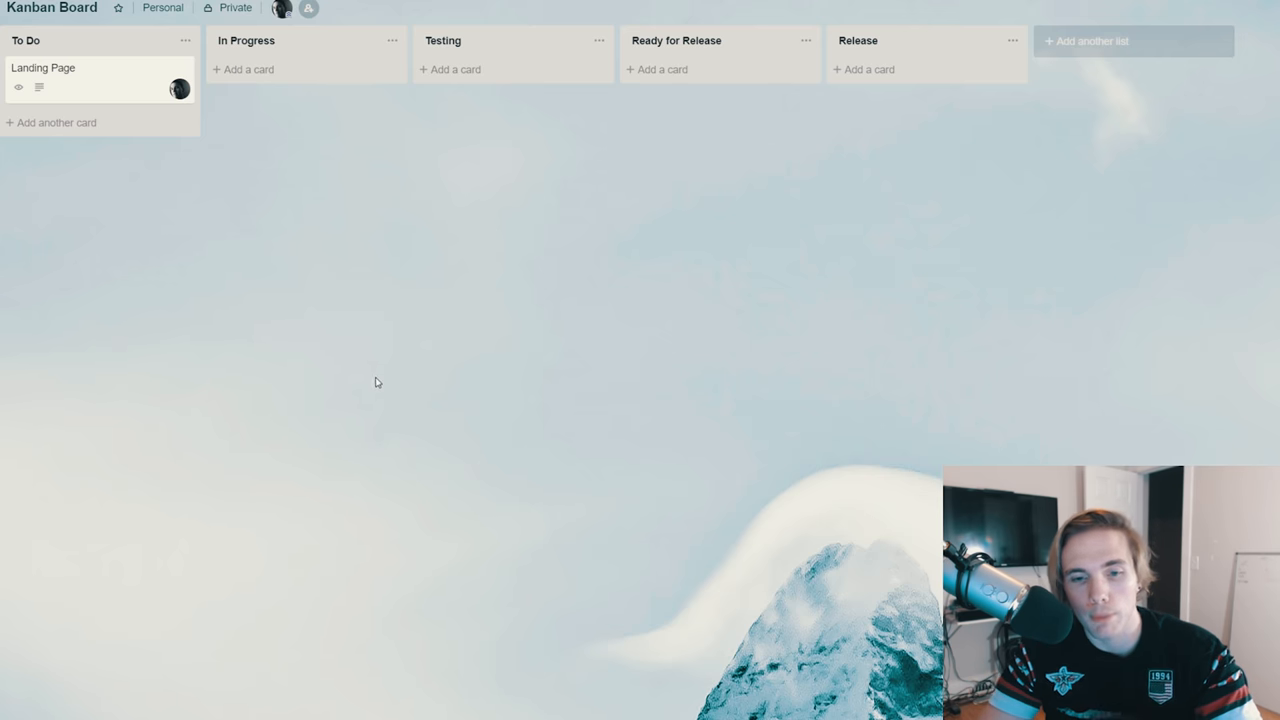
{"action": "mouse_move", "coordinate": [384, 388]}
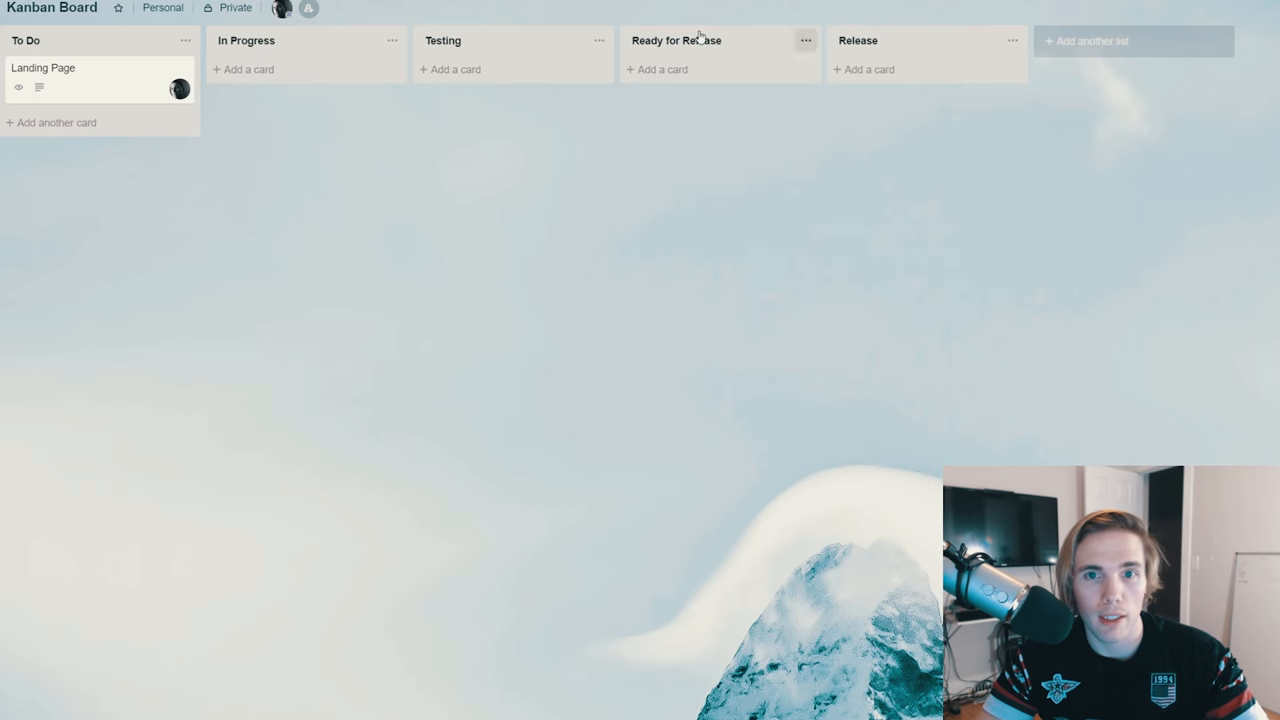
{"action": "mouse_move", "coordinate": [150, 84]}
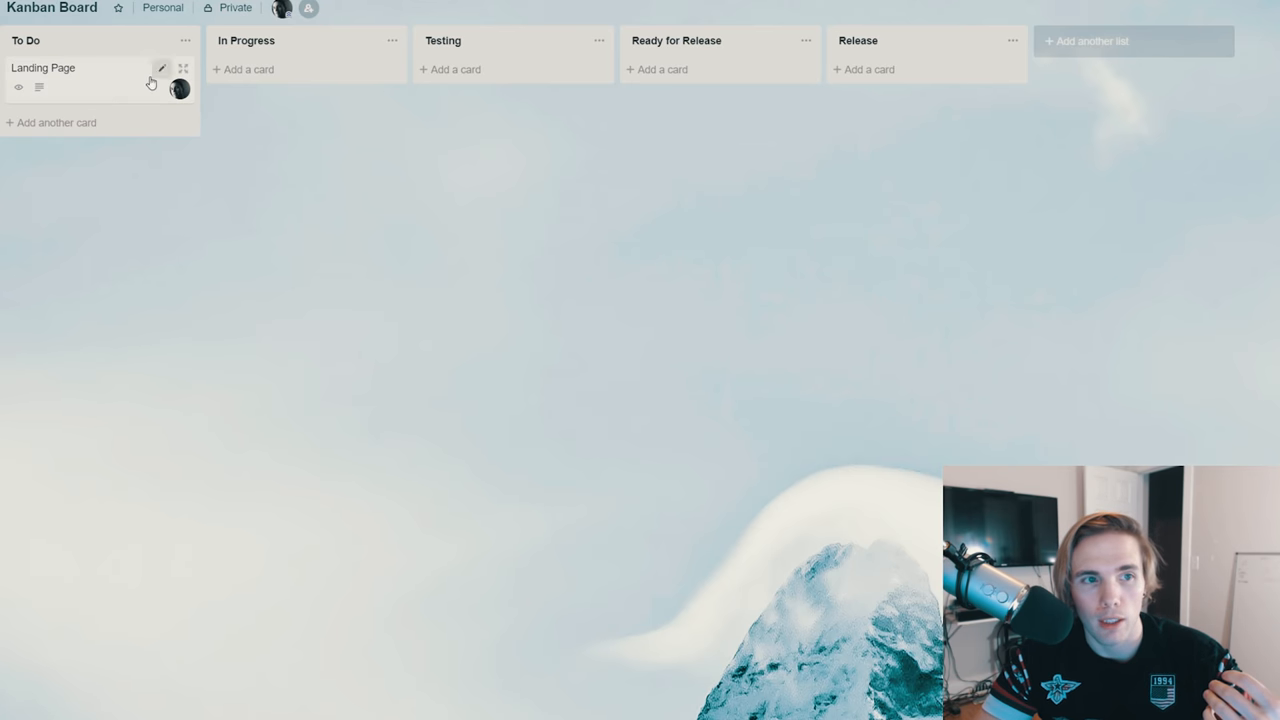
Move the Landing Page card into In Progress, then drag it back to To Do
{"action": "left_click_drag", "start_coordinate": [80, 78], "coordinate": [718, 110]}
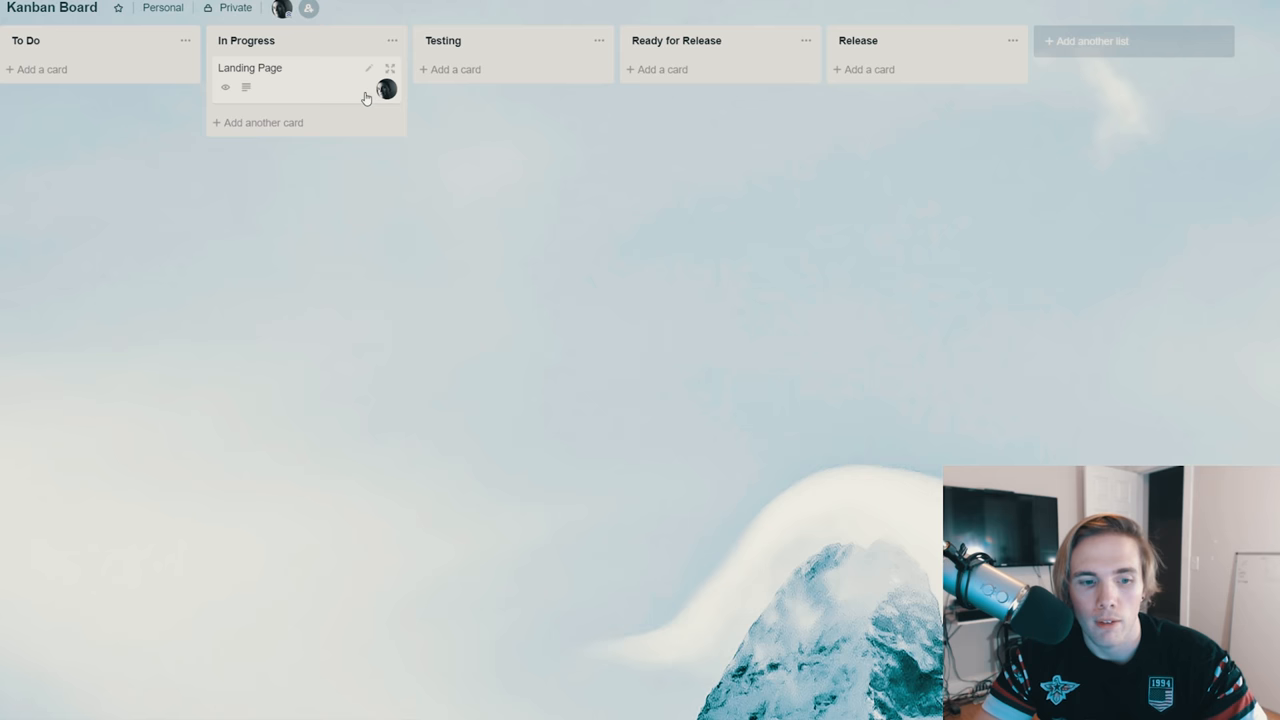
{"action": "mouse_move", "coordinate": [364, 100]}
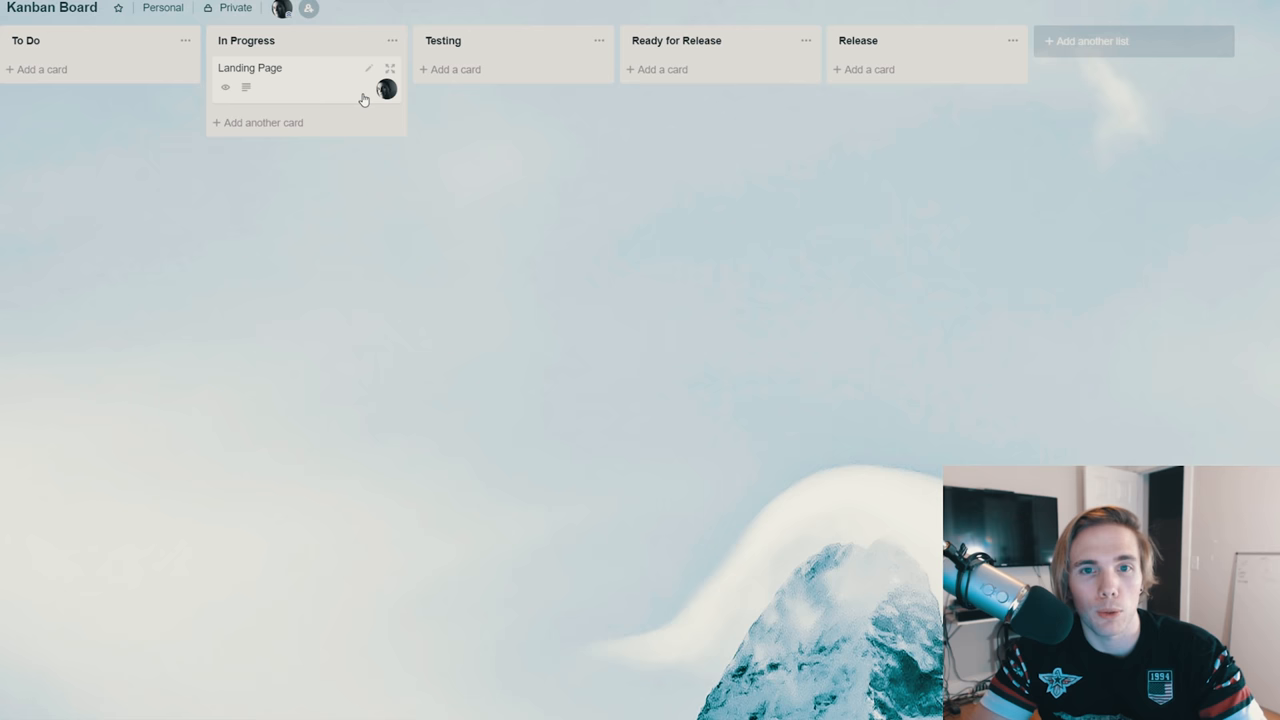
{"action": "mouse_move", "coordinate": [564, 240]}
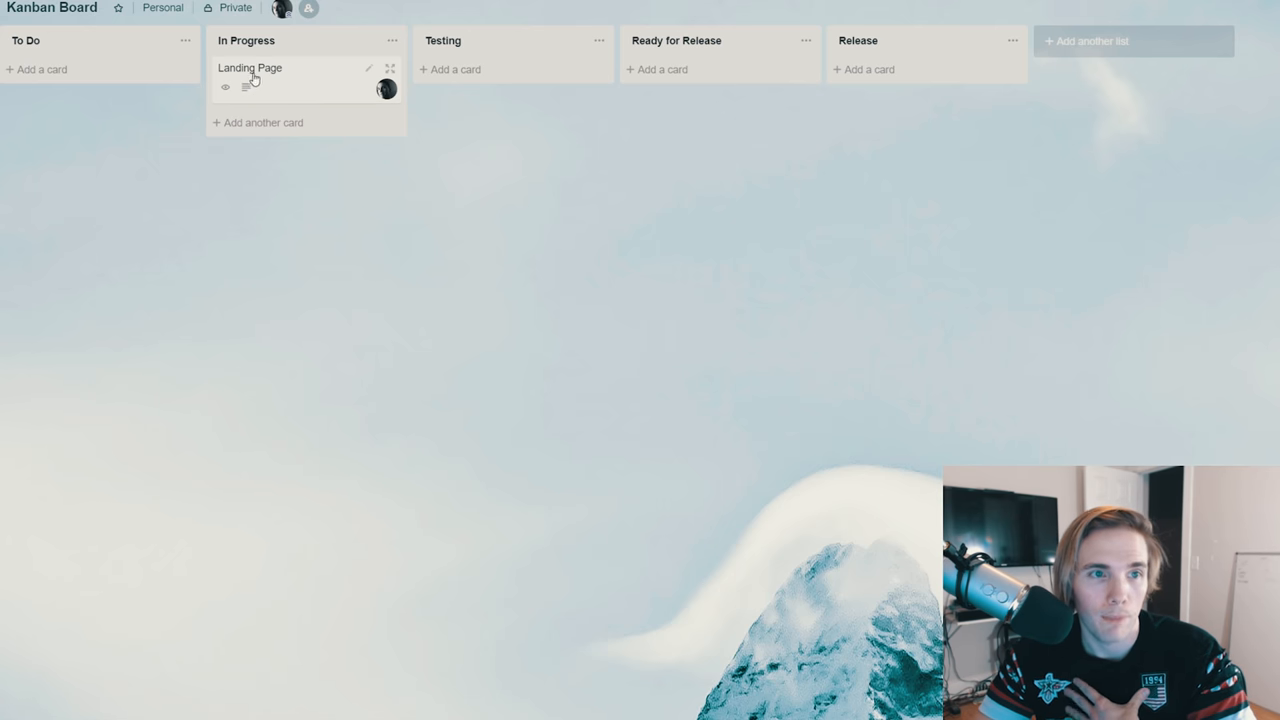
{"action": "left_click_drag", "start_coordinate": [250, 80], "coordinate": [100, 80]}
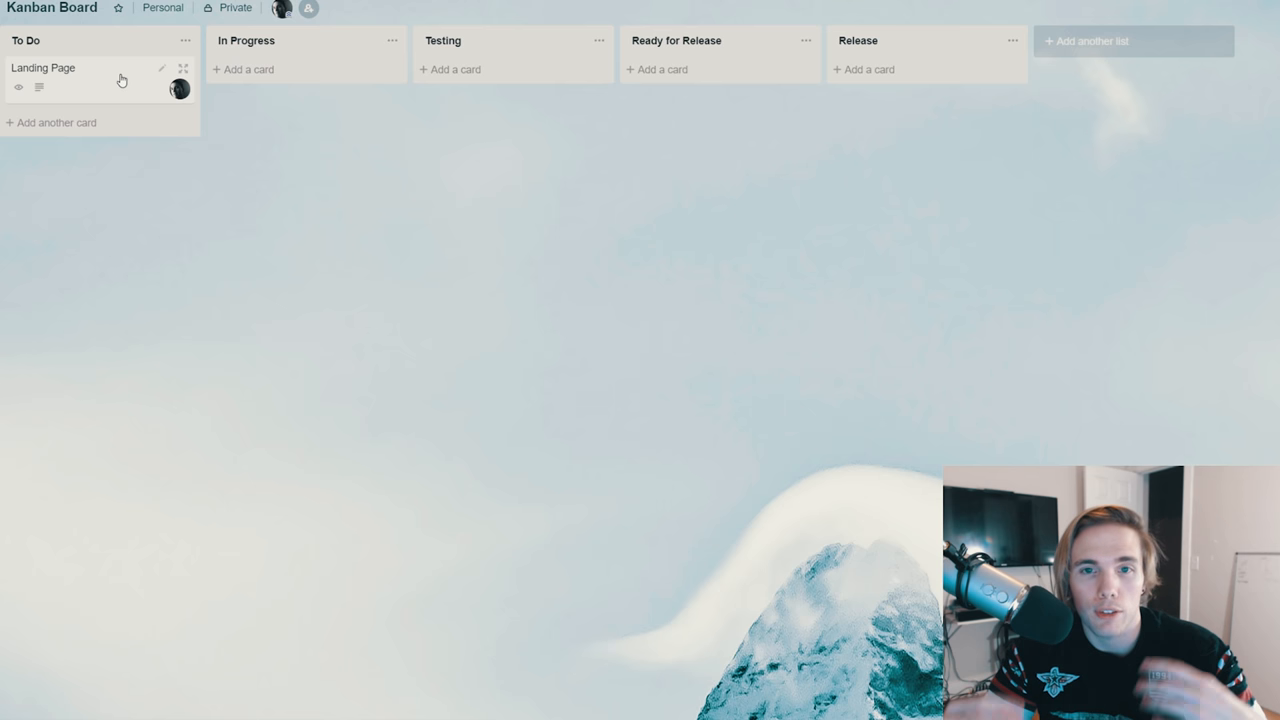
{"action": "mouse_move", "coordinate": [460, 368]}
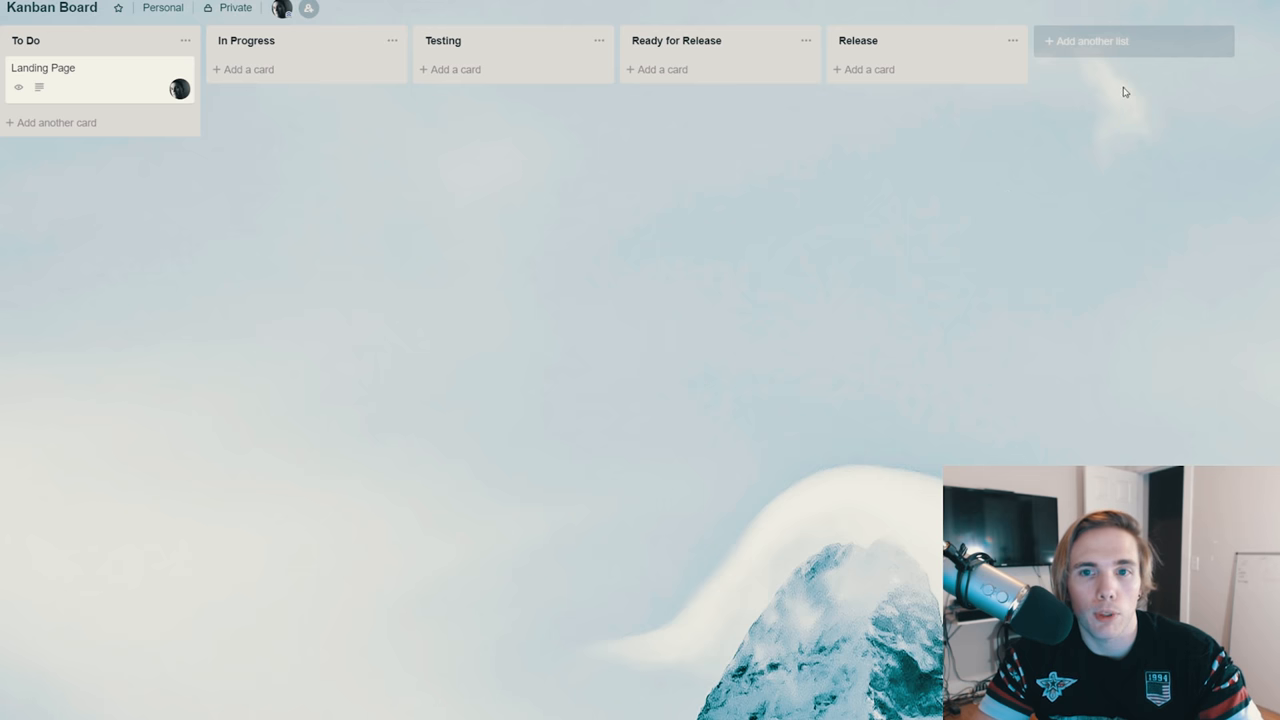
{"action": "mouse_move", "coordinate": [1076, 176]}
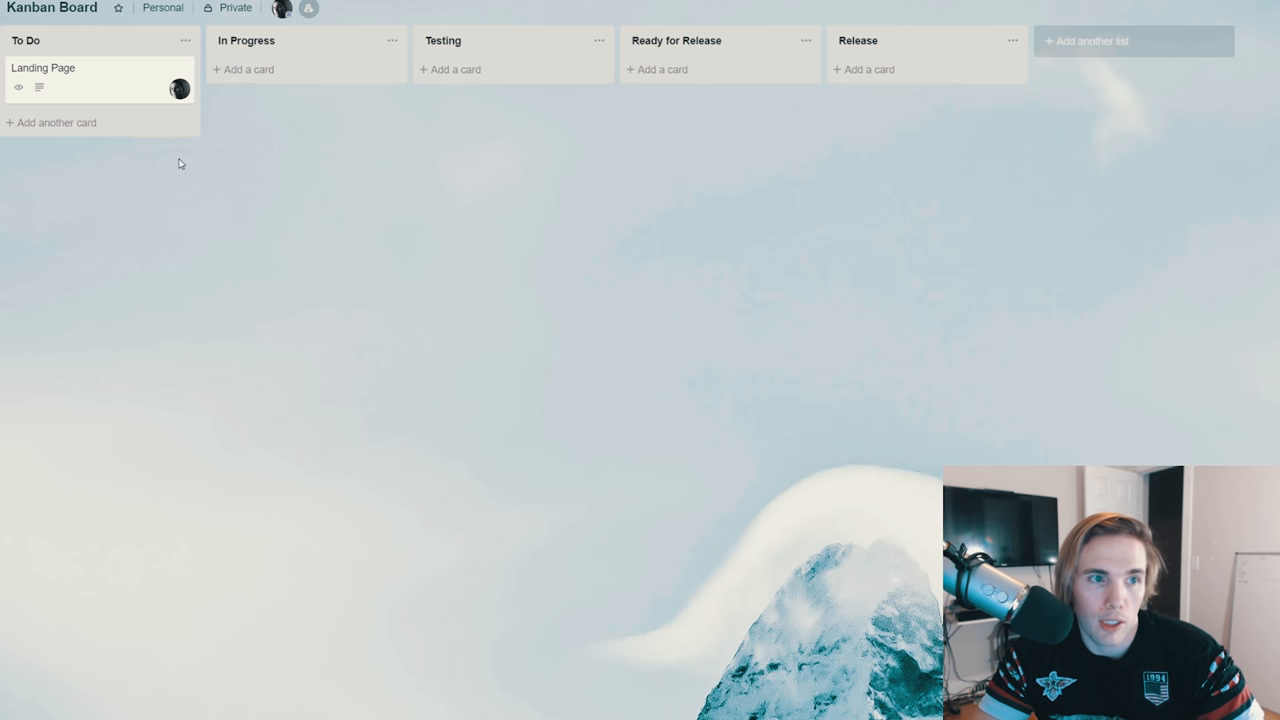
{"action": "mouse_move", "coordinate": [116, 168]}
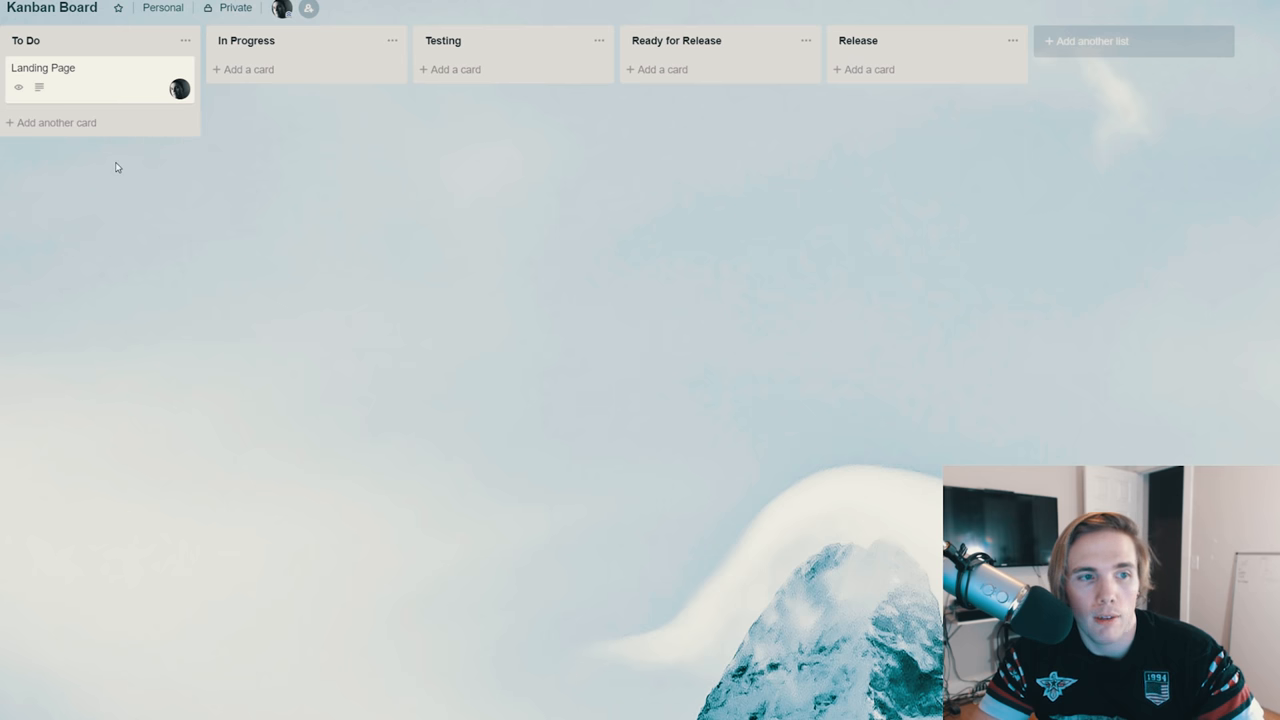
{"action": "mouse_move", "coordinate": [108, 350]}
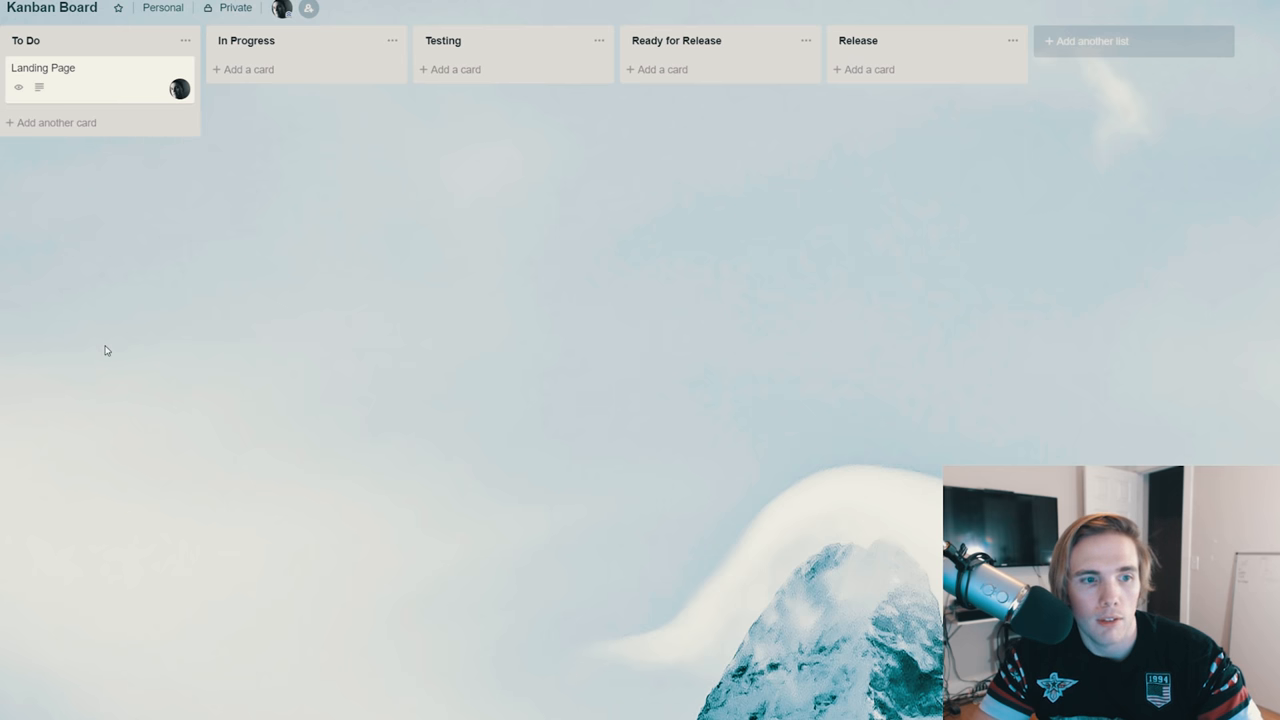
{"action": "mouse_move", "coordinate": [356, 616]}
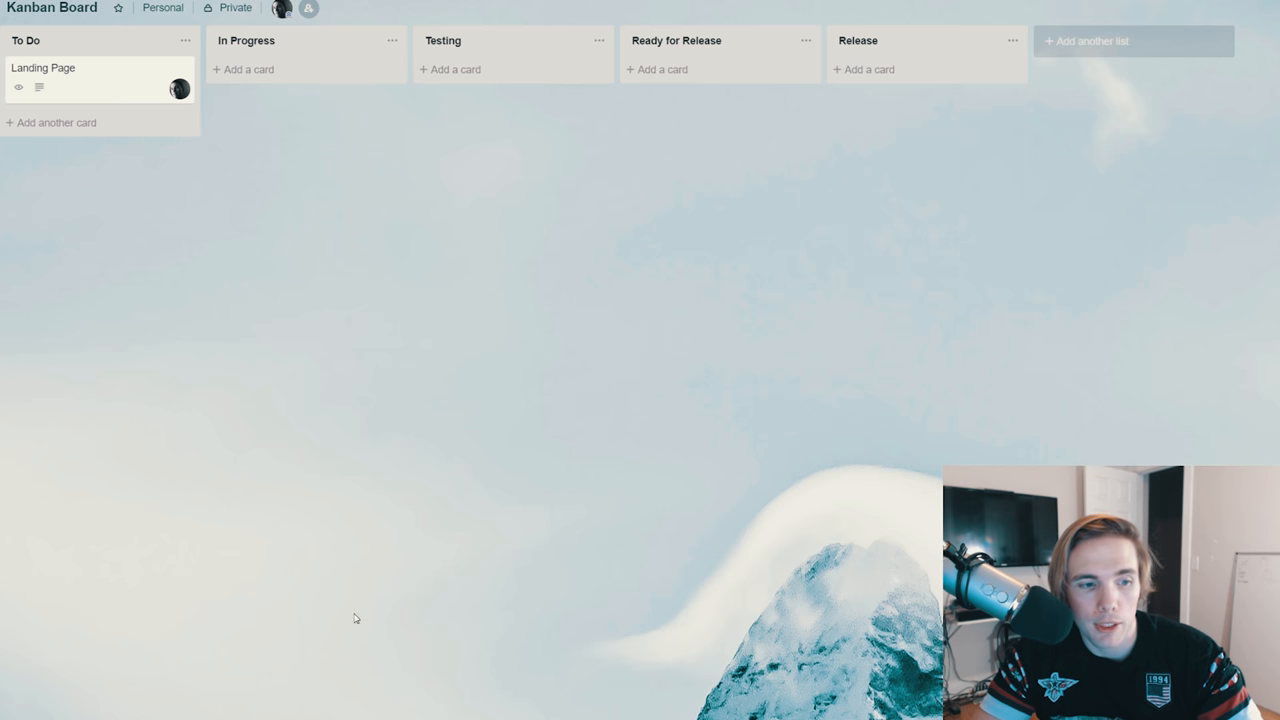
{"action": "mouse_move", "coordinate": [340, 554]}
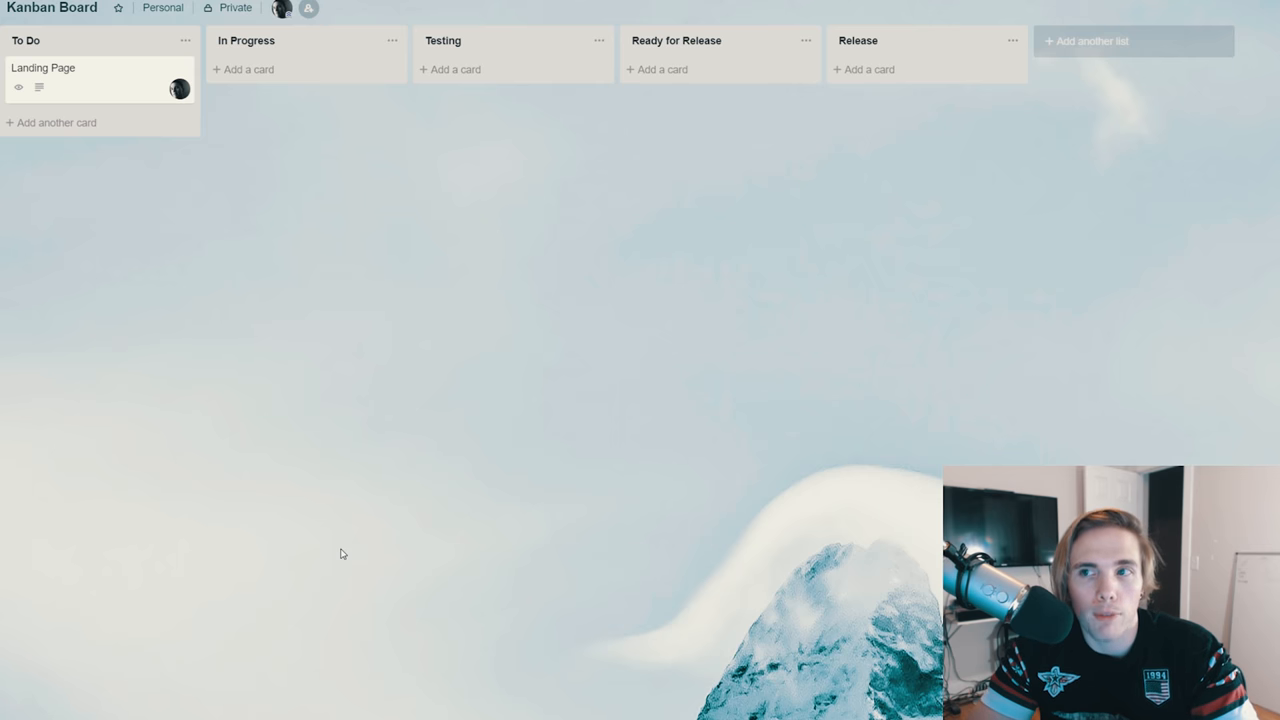
{"action": "mouse_move", "coordinate": [78, 430]}
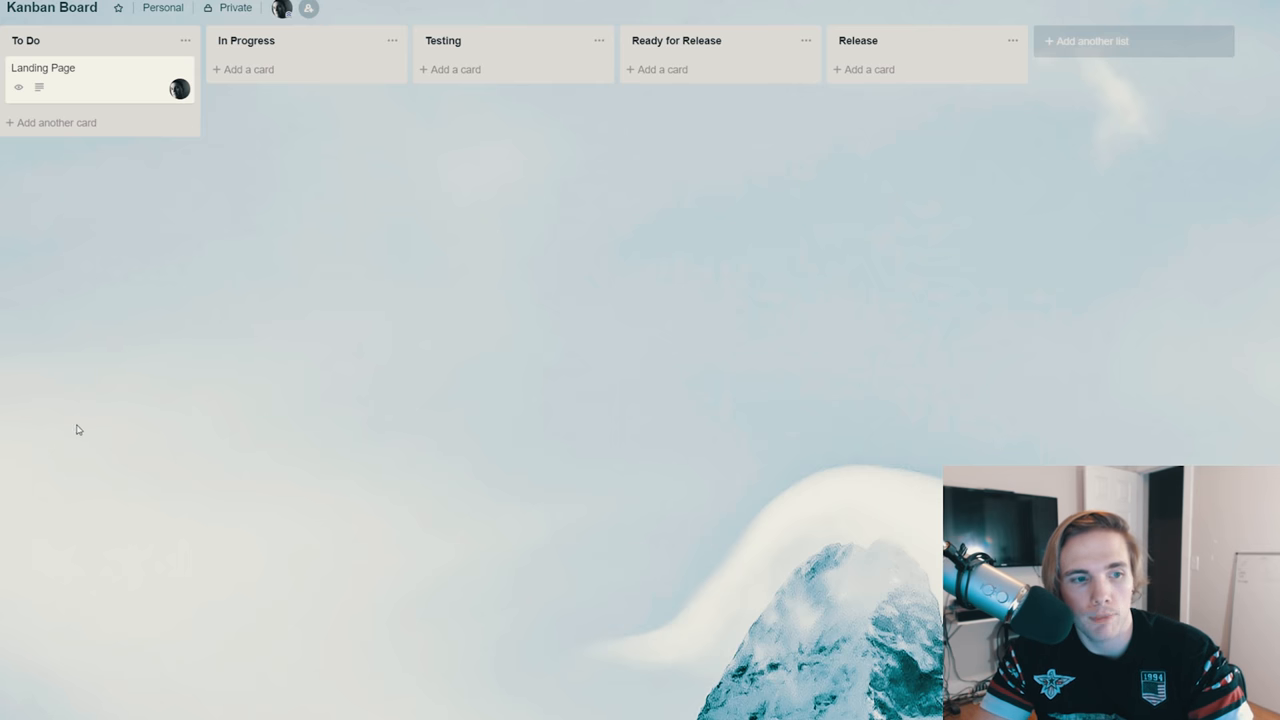
{"action": "mouse_move", "coordinate": [62, 680]}
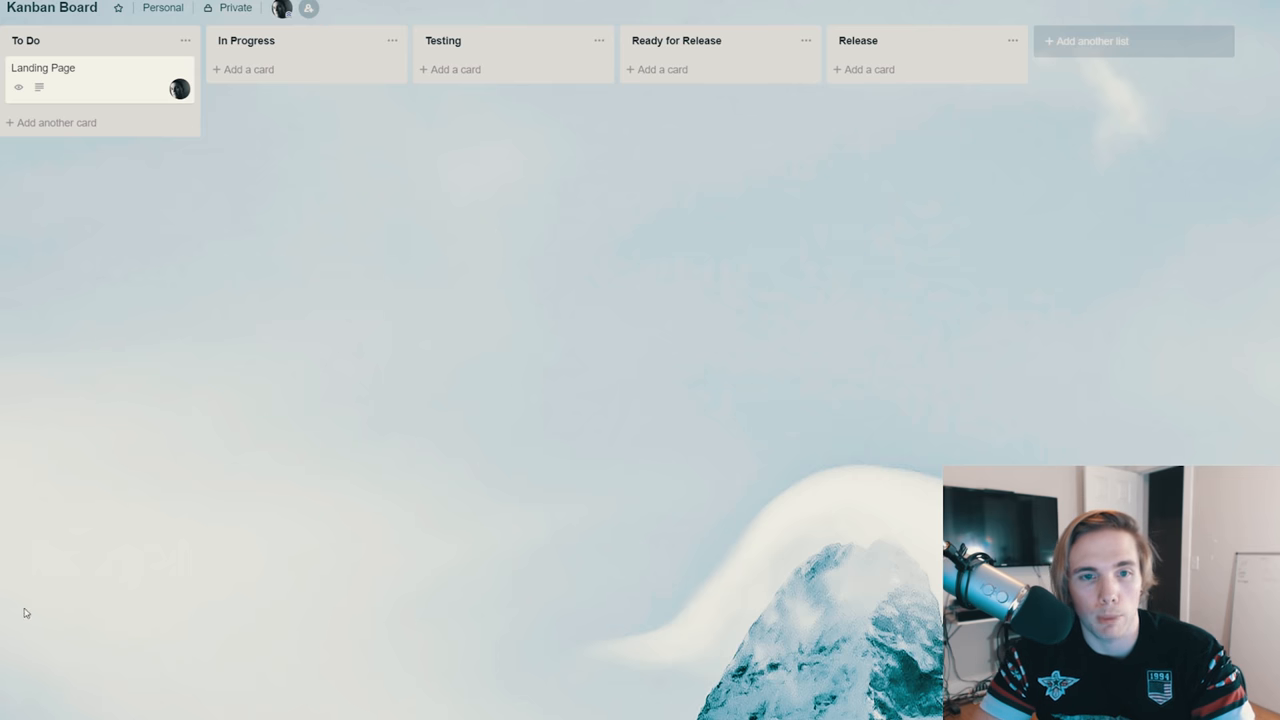
{"action": "mouse_move", "coordinate": [88, 142]}
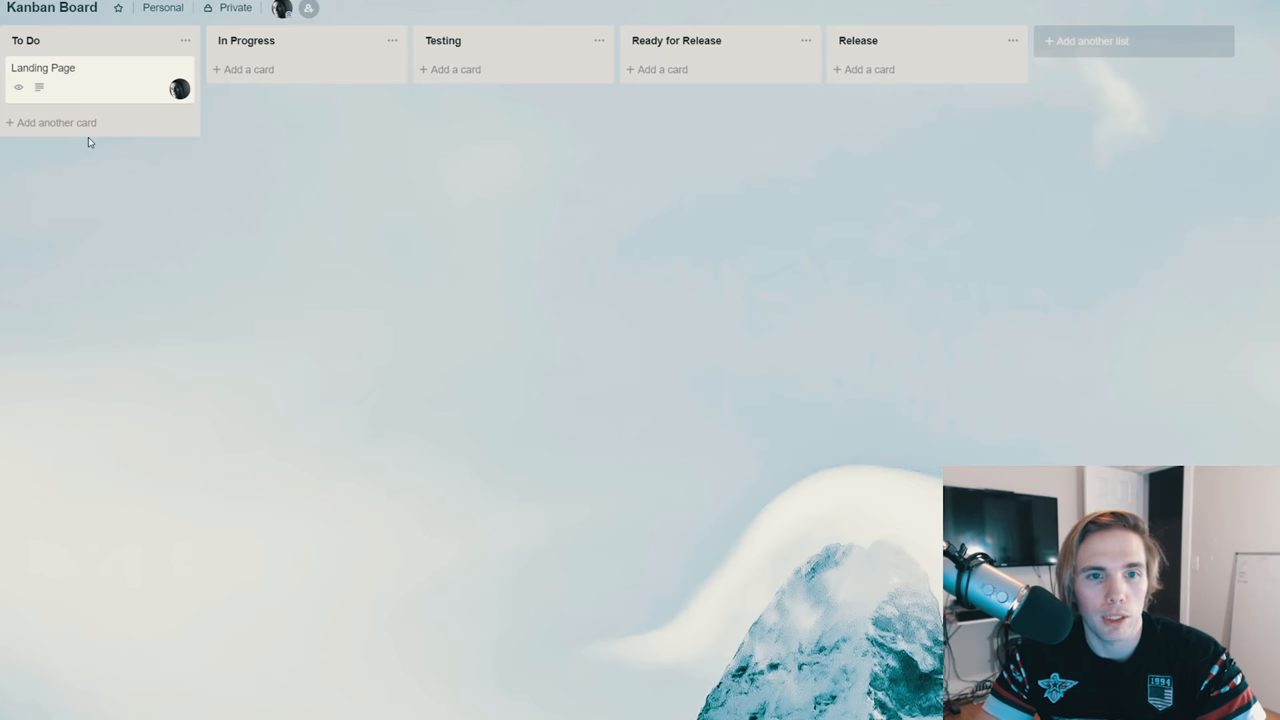
{"action": "mouse_move", "coordinate": [896, 128]}
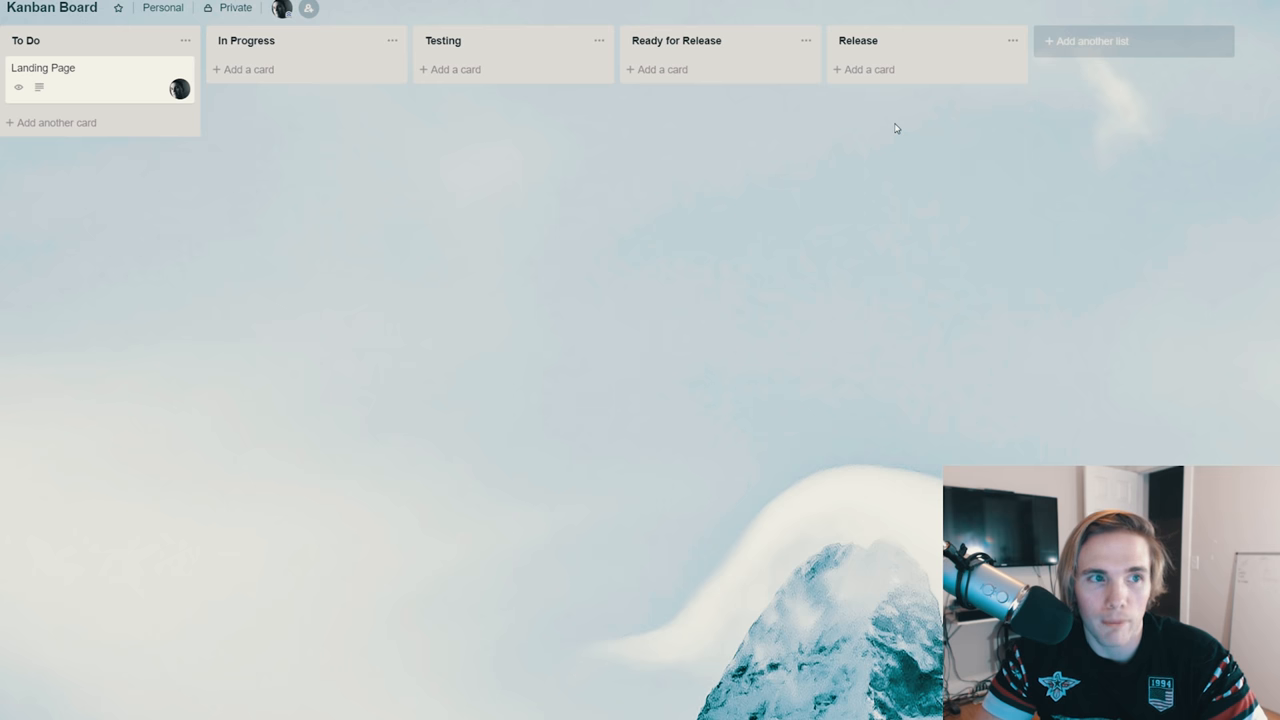
{"action": "mouse_move", "coordinate": [48, 98]}
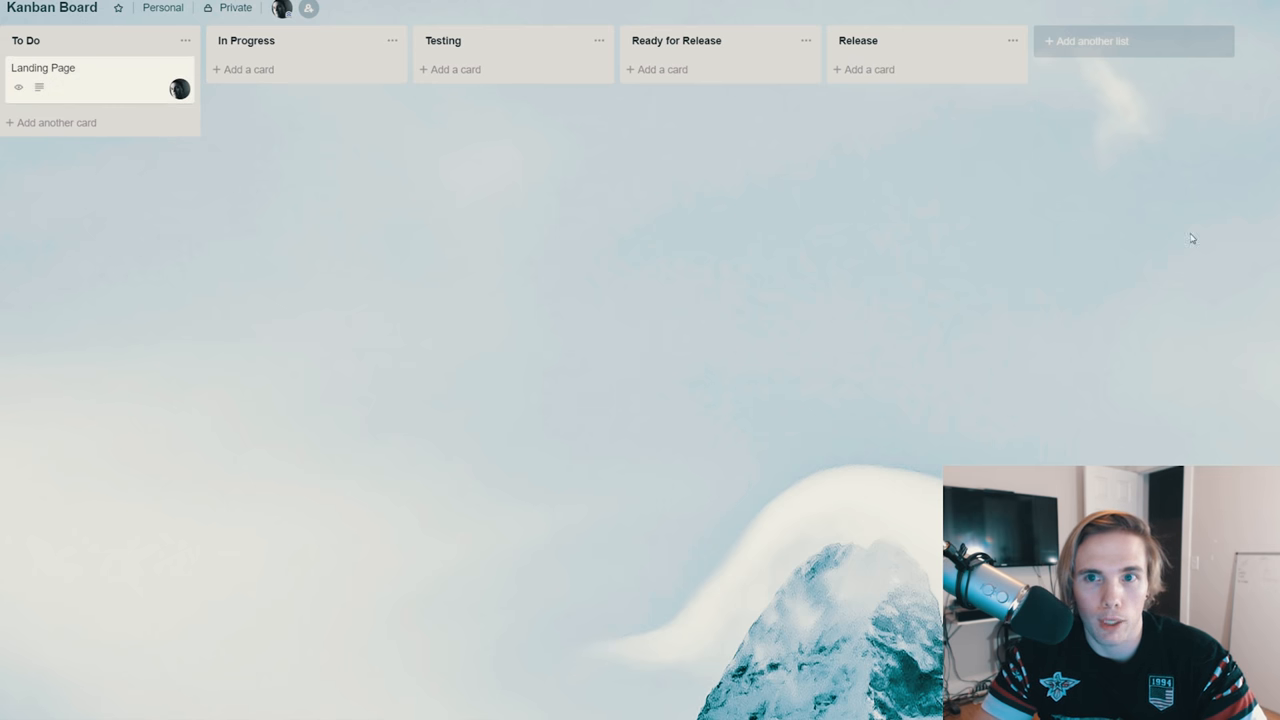
Carry the Landing Page card across the lists and finally drop it into In Progress
{"action": "left_click_drag", "start_coordinate": [100, 80], "coordinate": [710, 80]}
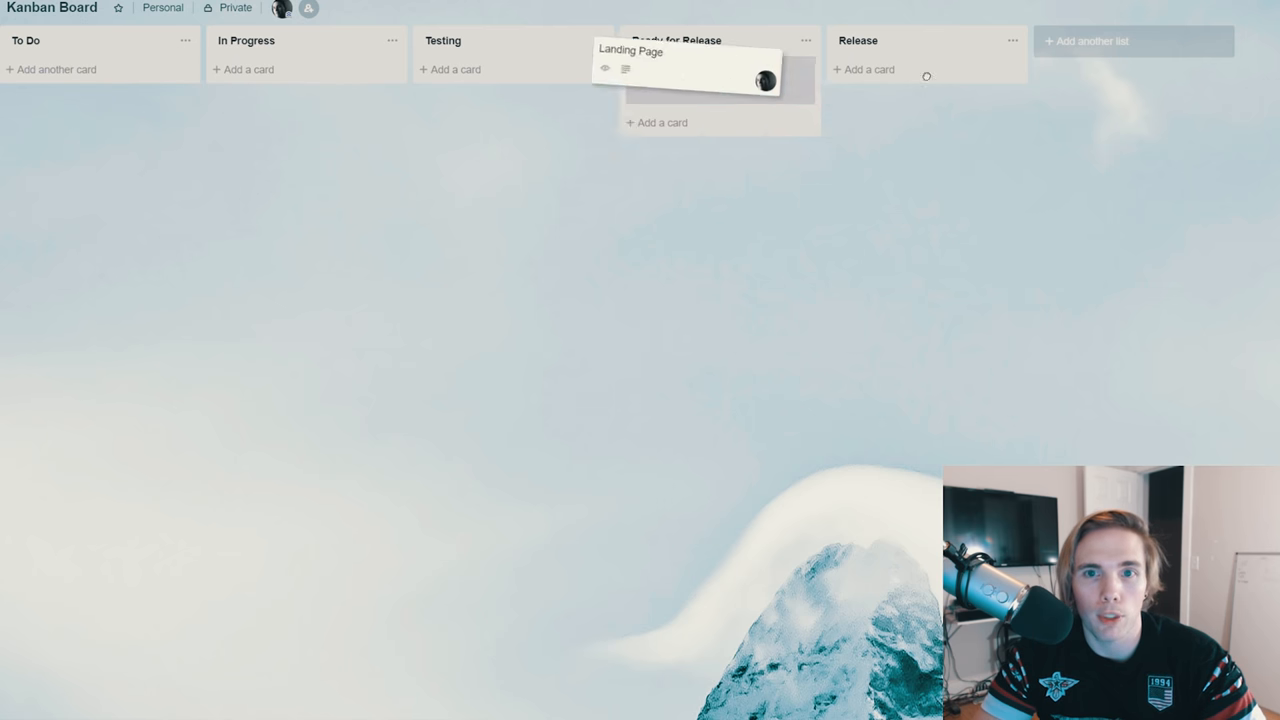
{"action": "left_click_drag", "start_coordinate": [710, 76], "coordinate": [90, 76]}
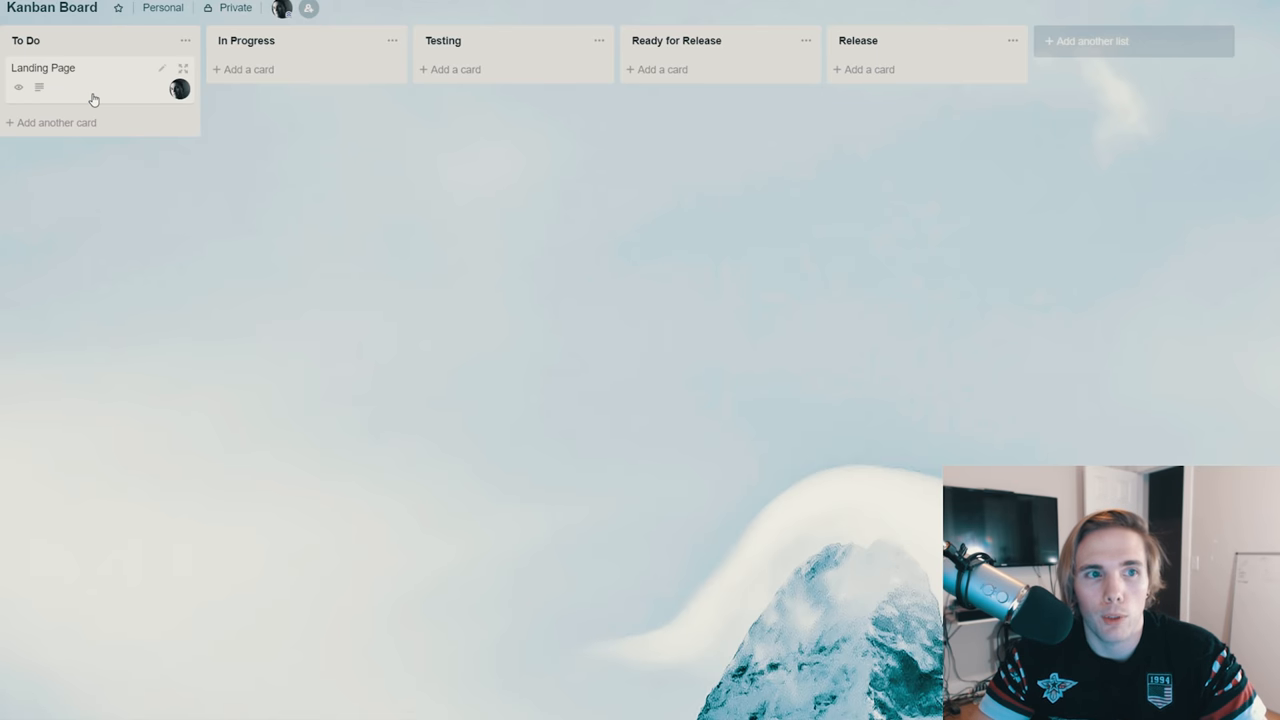
{"action": "left_click_drag", "start_coordinate": [80, 80], "coordinate": [940, 80]}
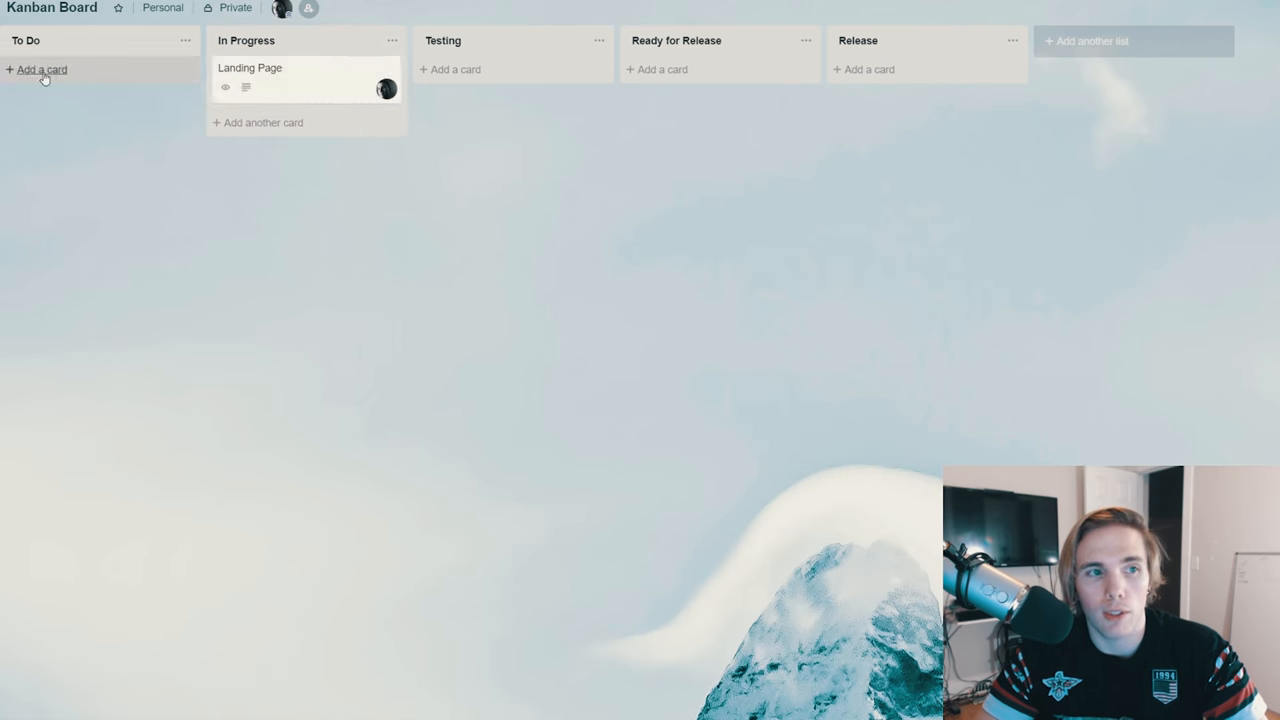
Add a card titled 'test' to the To Do list and close the composer
{"action": "left_click", "coordinate": [42, 68]}
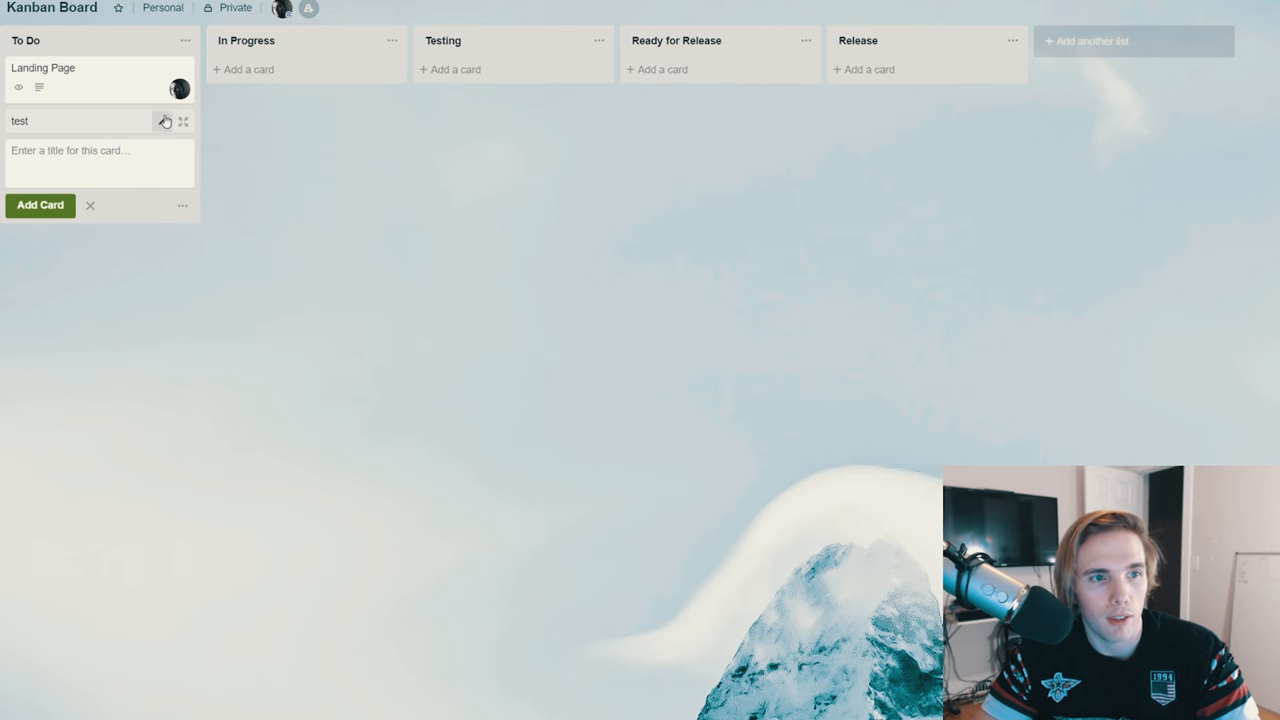
{"action": "left_click", "coordinate": [164, 122]}
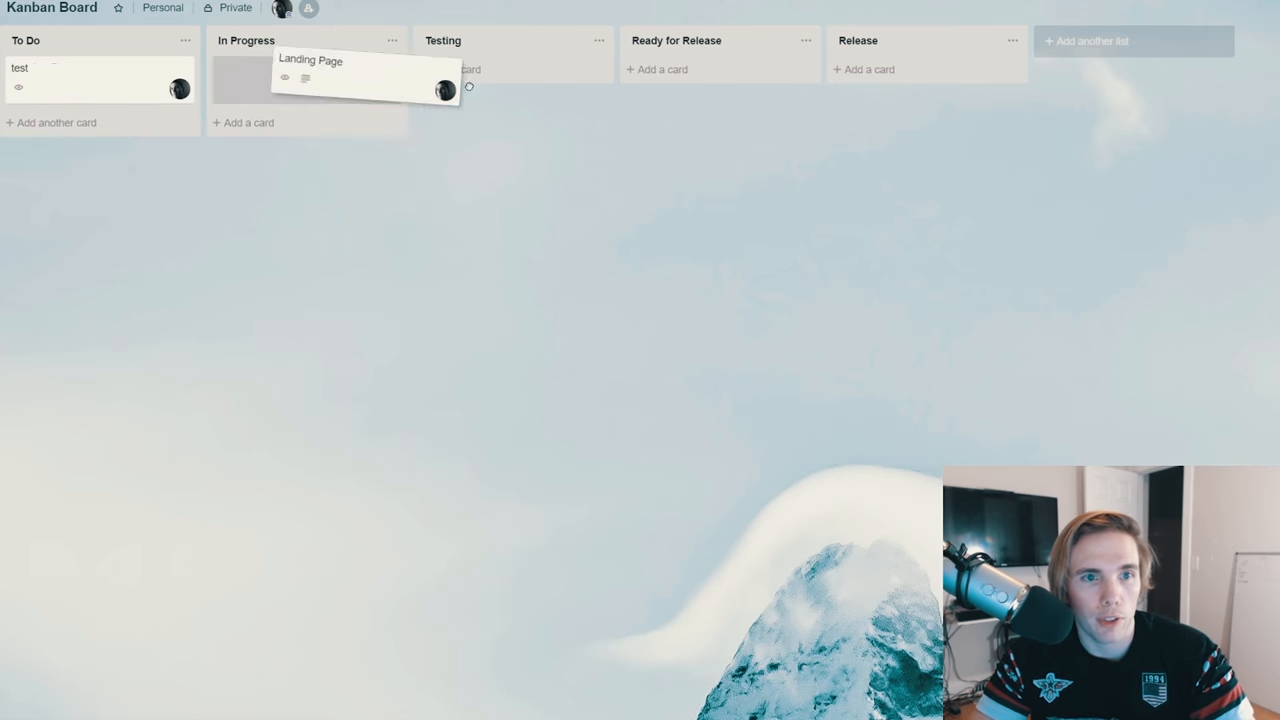
Move the Landing Page card and then the test card into the Release list
{"action": "left_click_drag", "start_coordinate": [350, 78], "coordinate": [900, 80]}
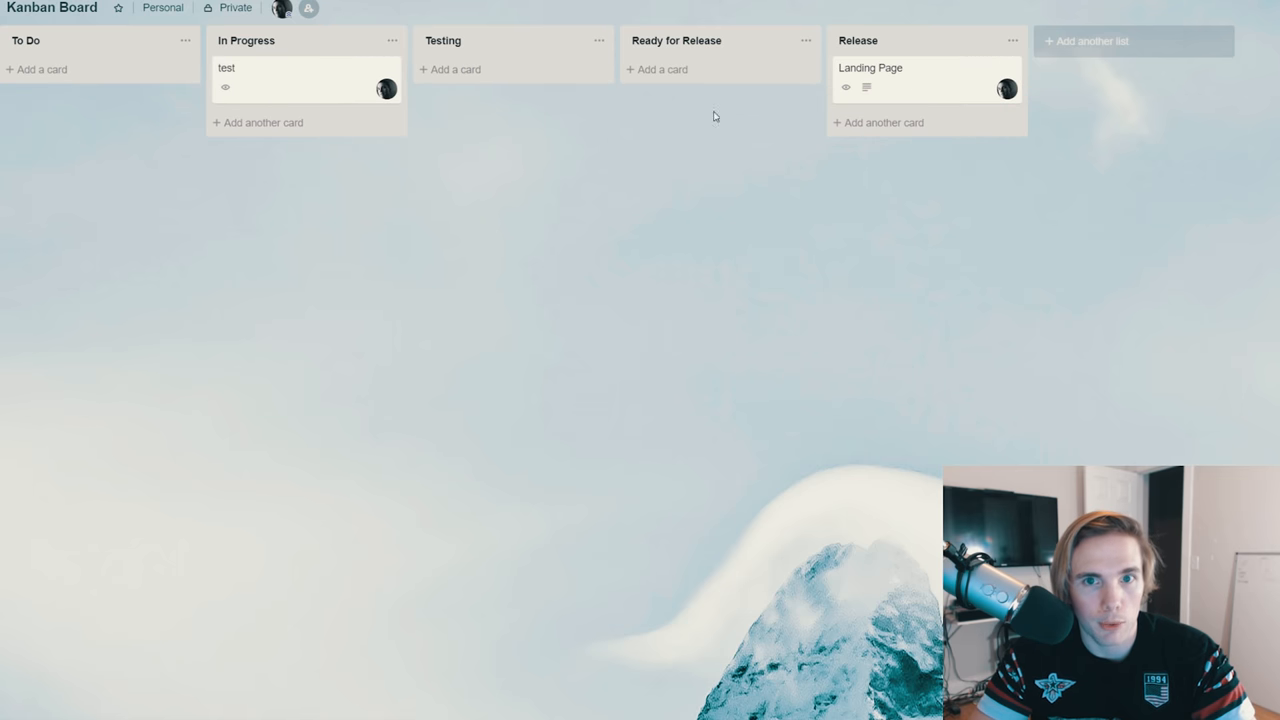
{"action": "left_click_drag", "start_coordinate": [304, 82], "coordinate": [756, 90]}
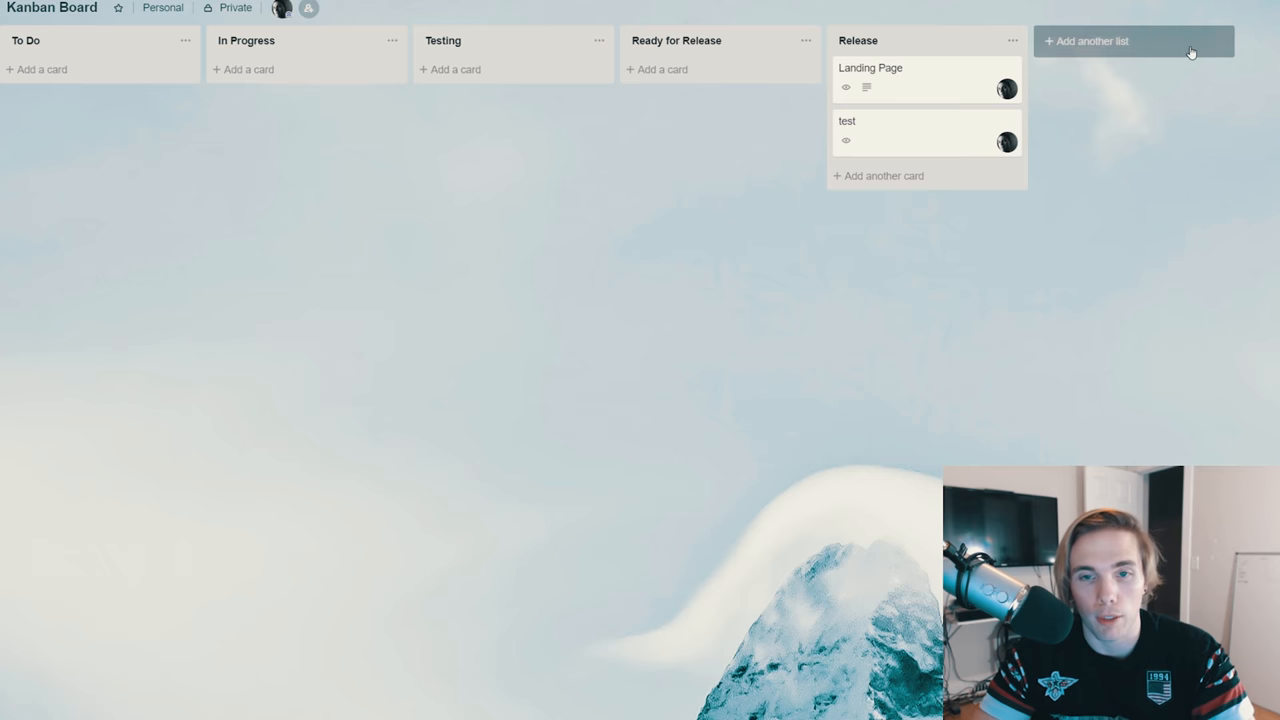
{"action": "mouse_move", "coordinate": [1228, 148]}
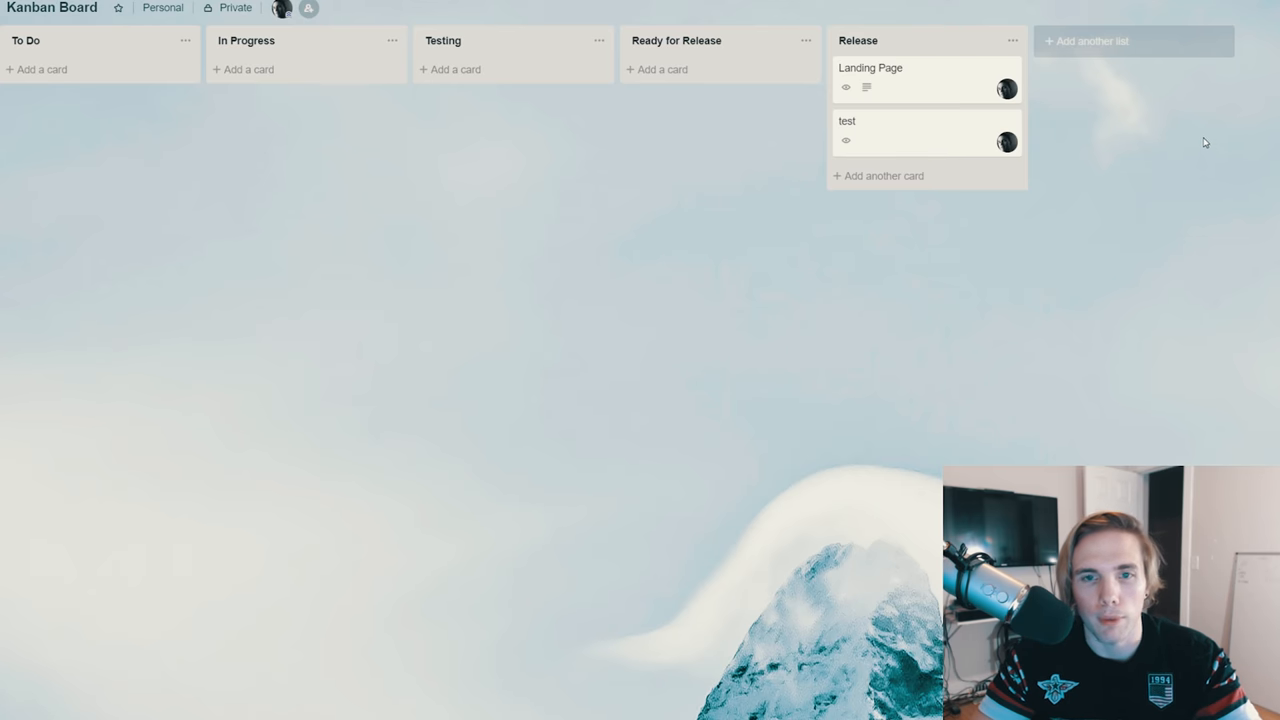
{"action": "mouse_move", "coordinate": [1188, 68]}
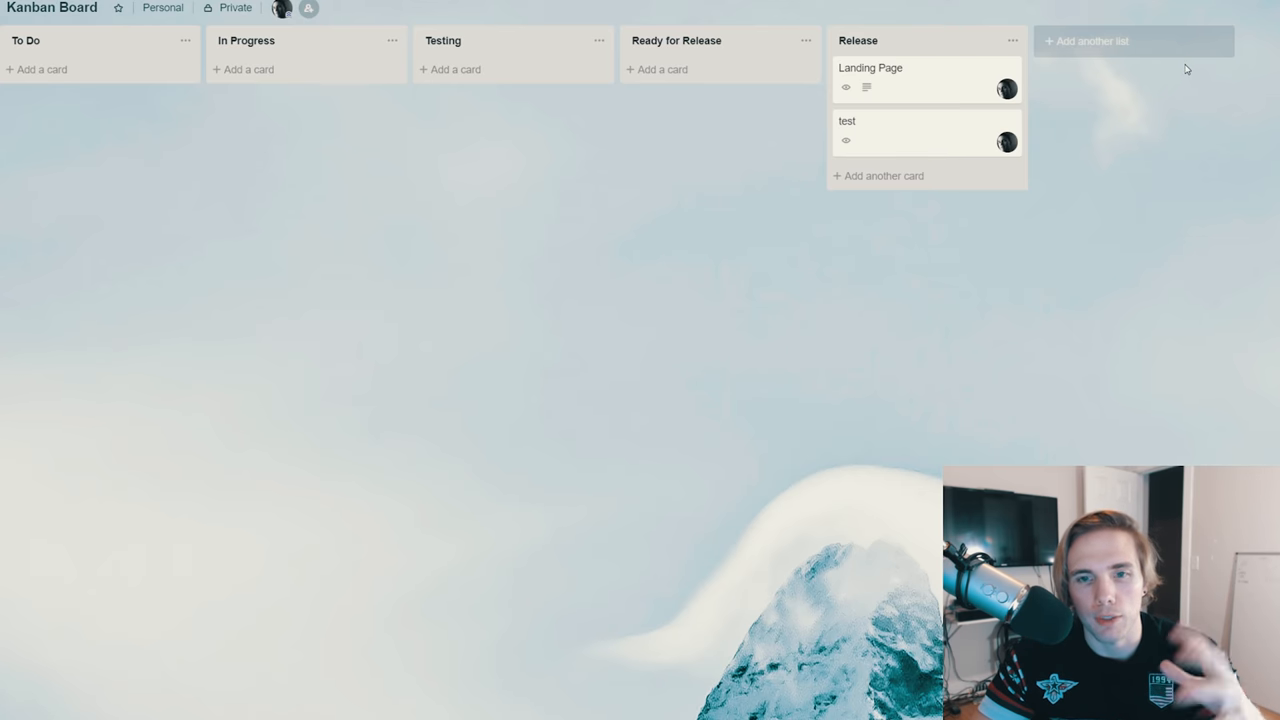
{"action": "mouse_move", "coordinate": [1176, 68]}
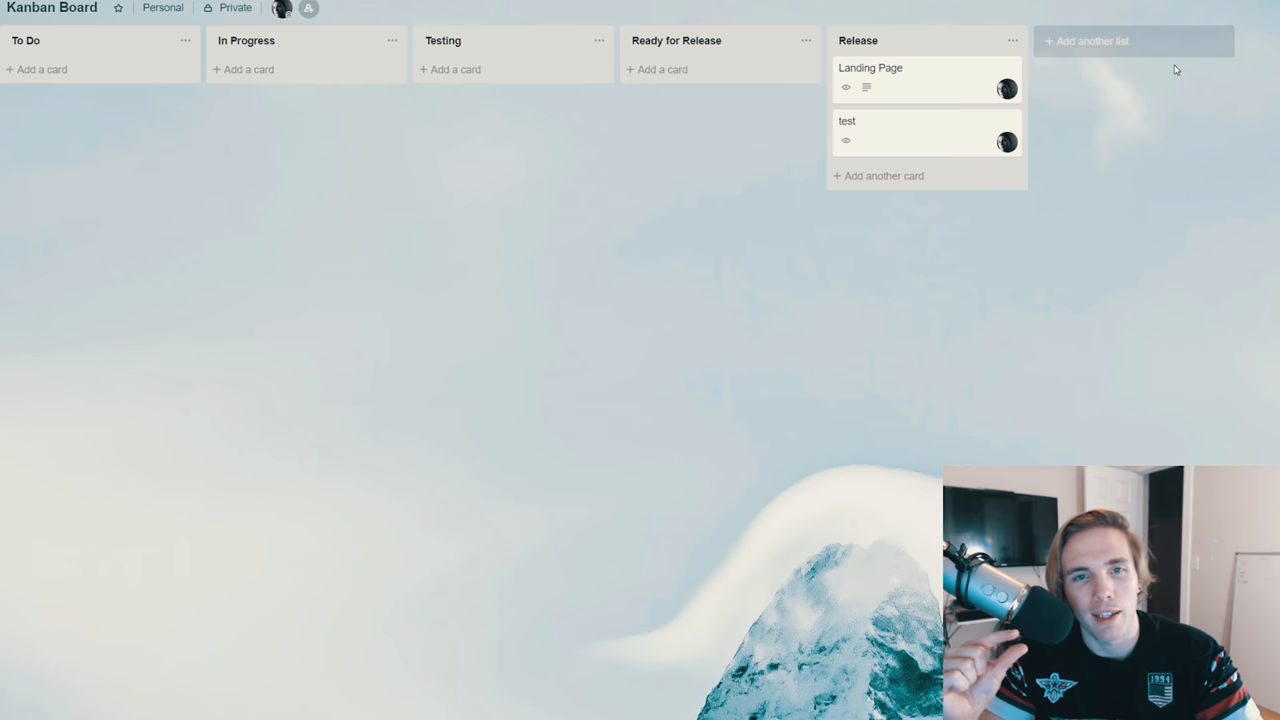
{"action": "mouse_move", "coordinate": [820, 138]}
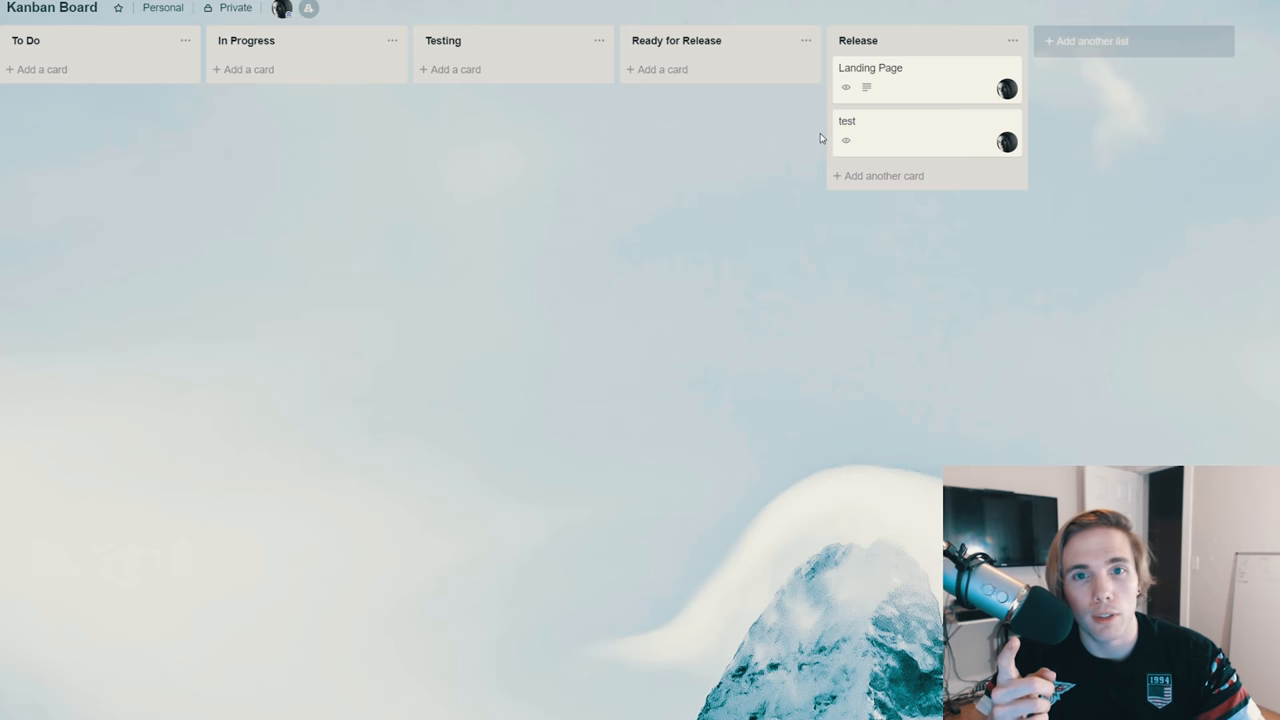